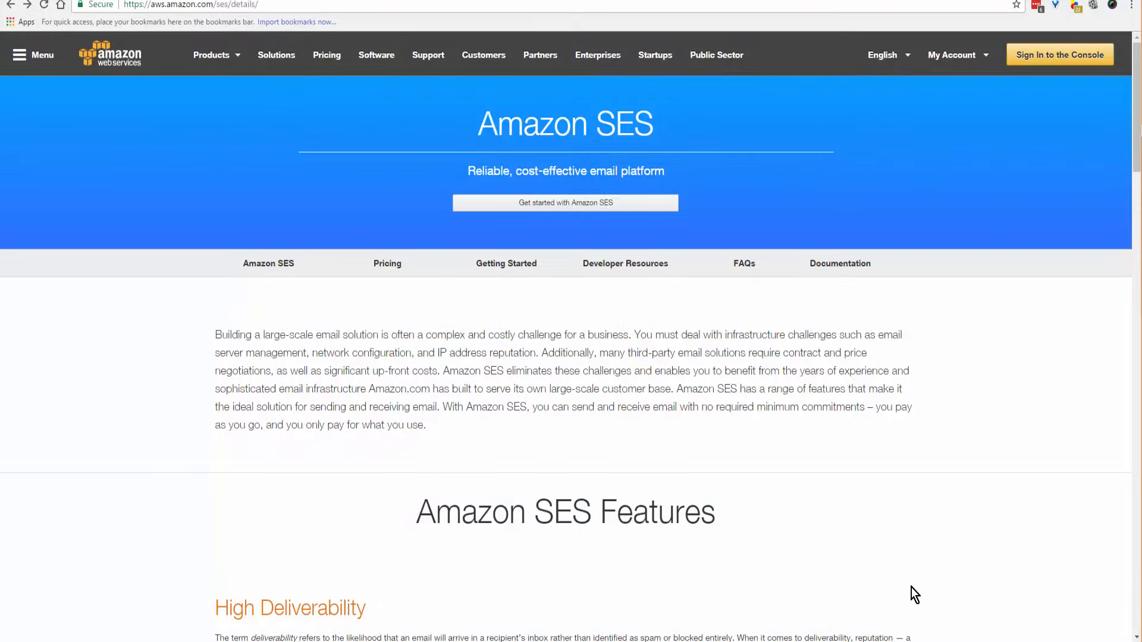
mouse_move(1034, 357)
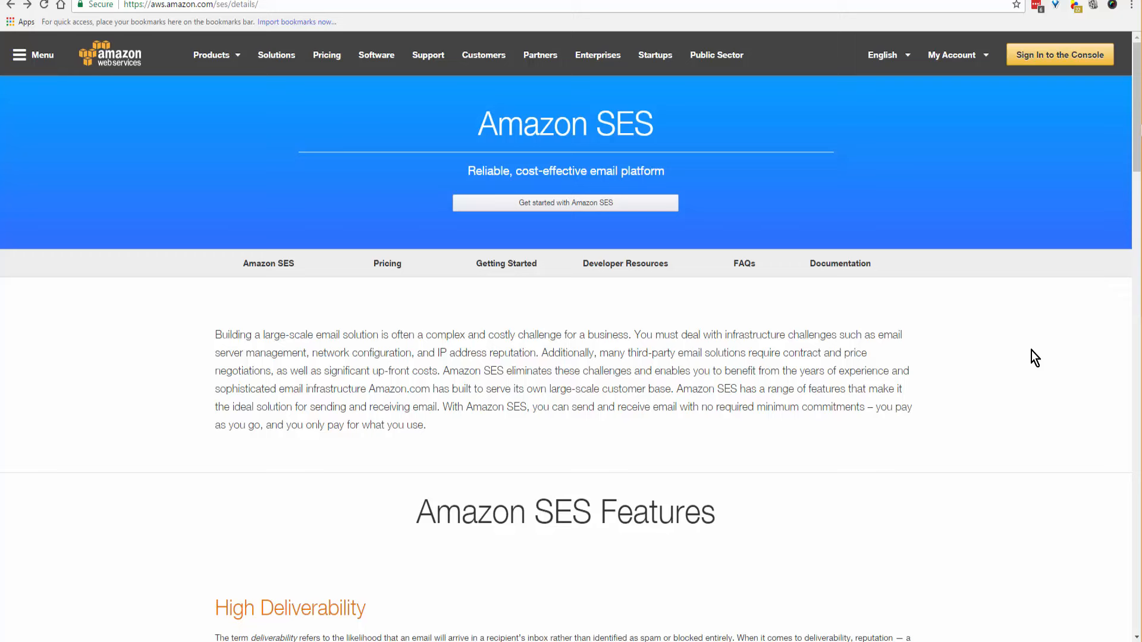
mouse_move(1010, 368)
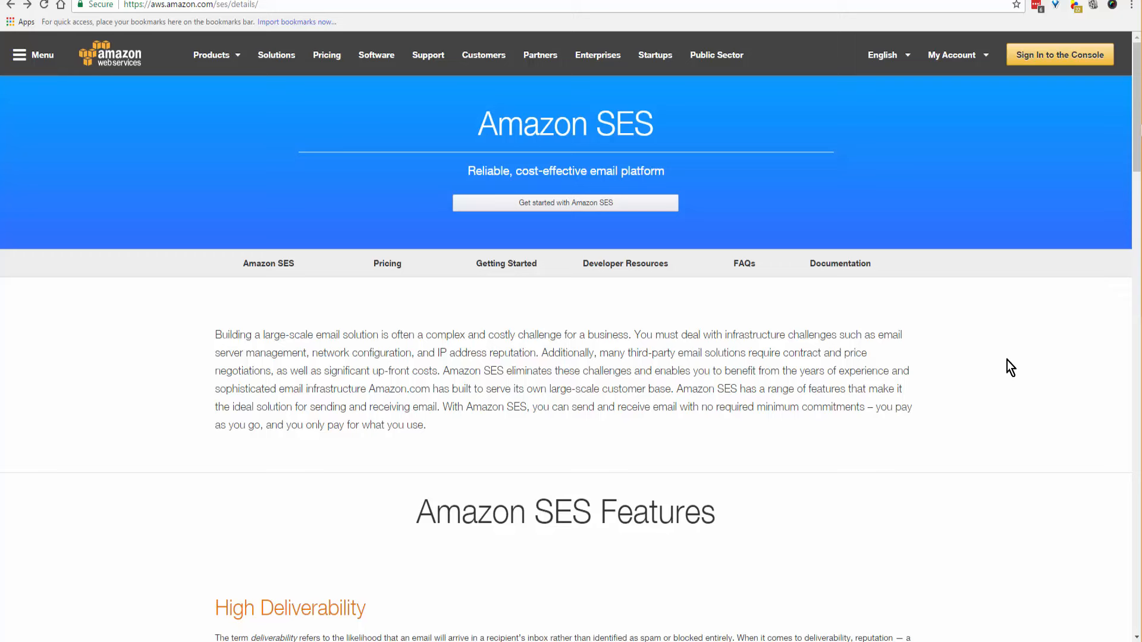
mouse_move(1000, 368)
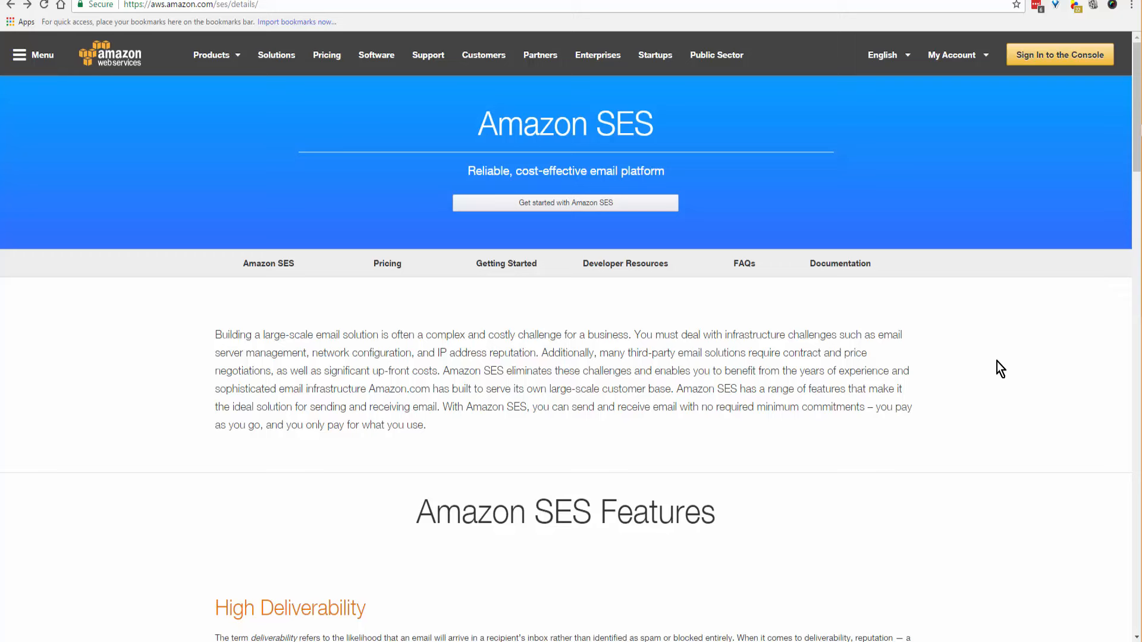
Sign in to the console and open the Amazon SES service from recently visited services
click(211, 55)
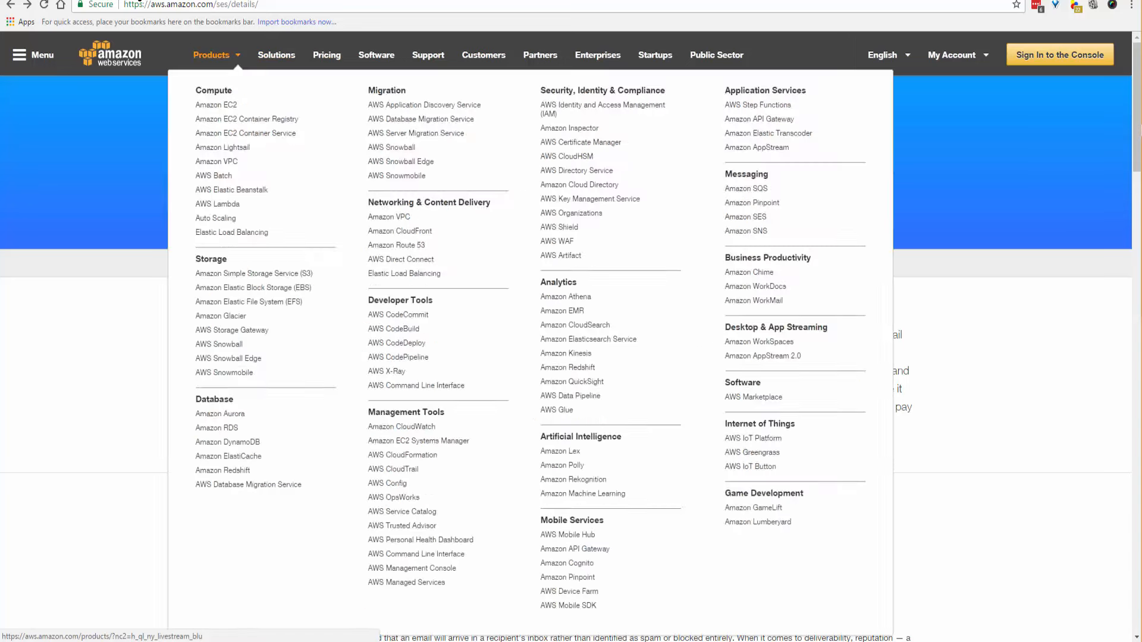
click(212, 54)
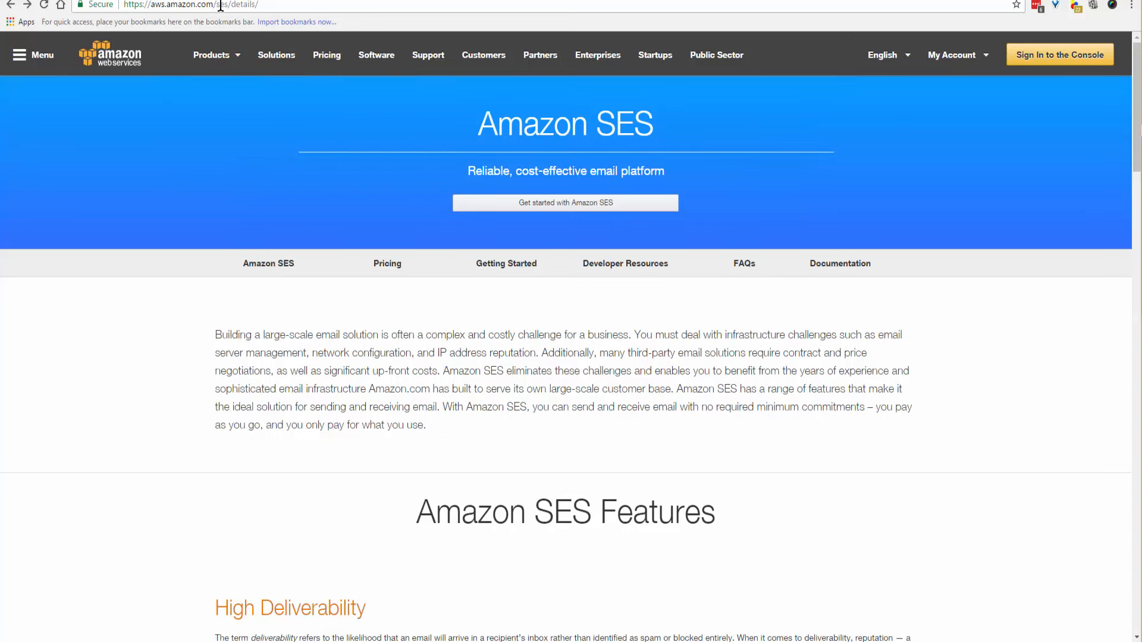
mouse_move(1059, 54)
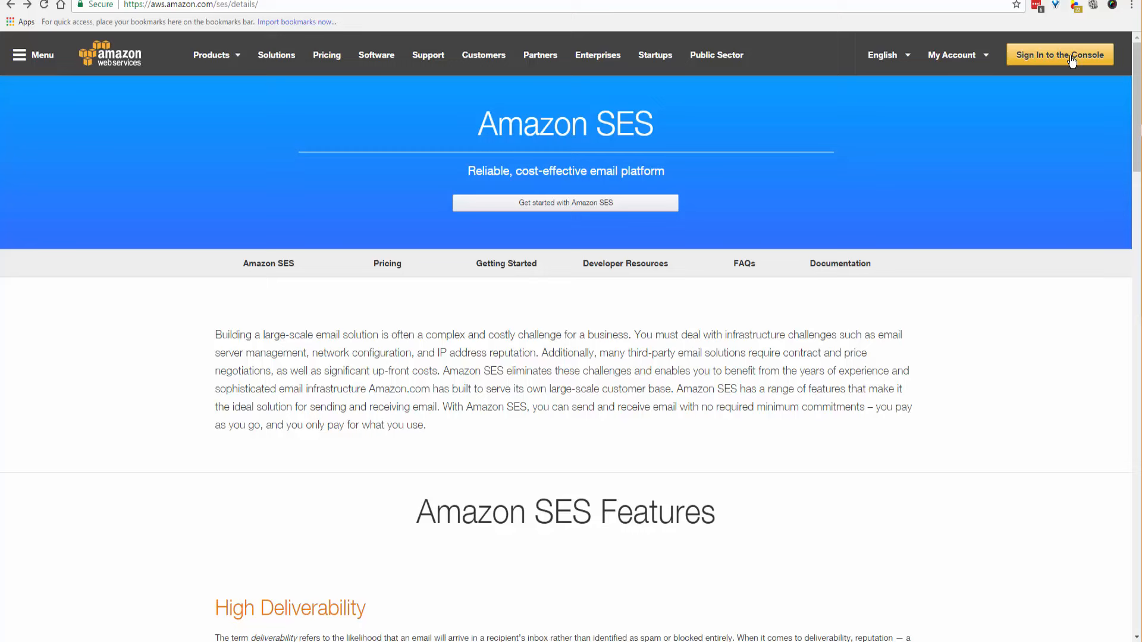
click(1058, 55)
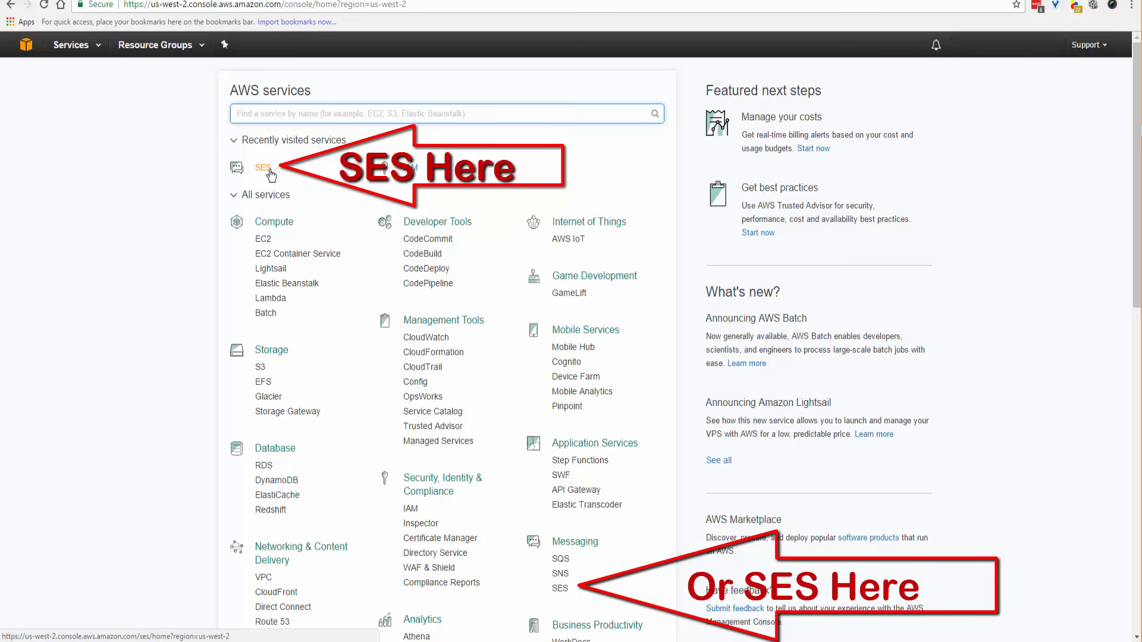
mouse_move(264, 175)
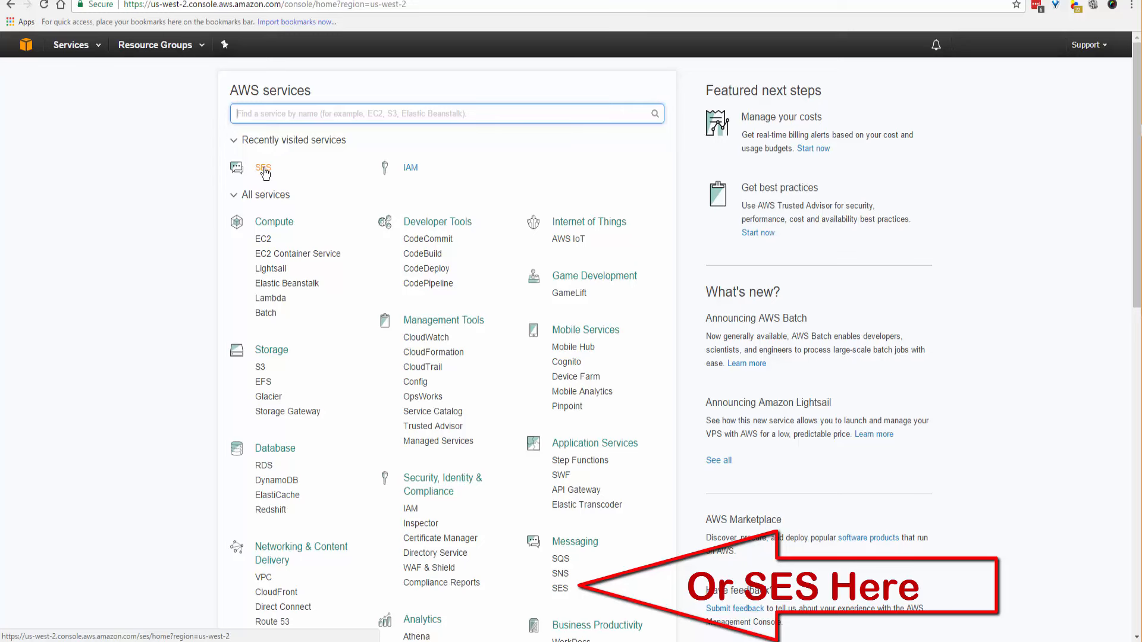
click(261, 167)
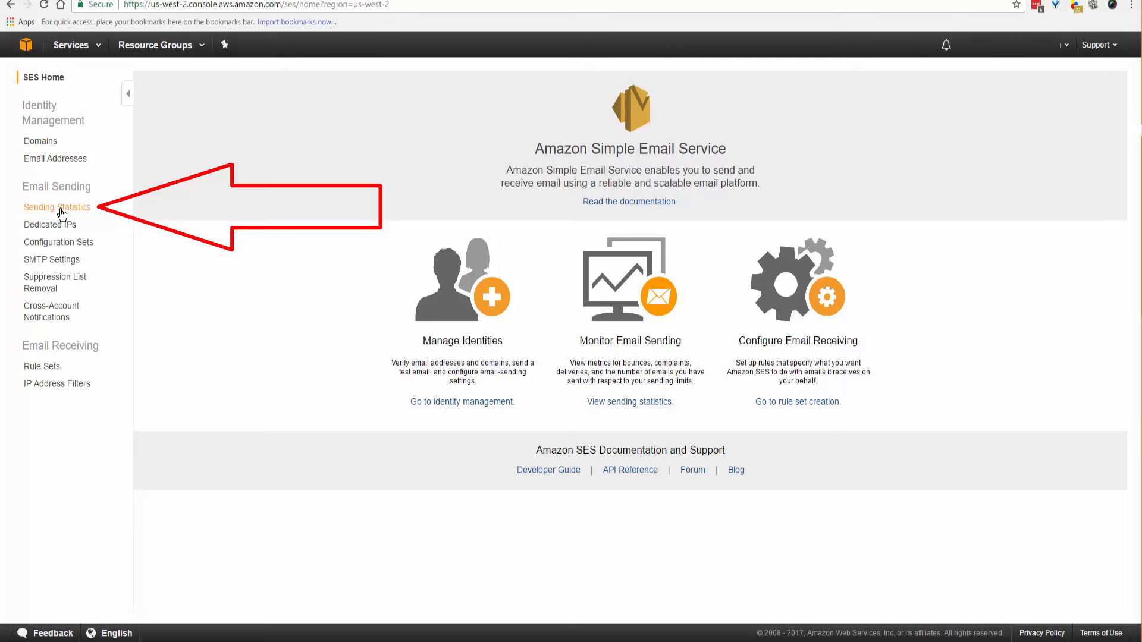
View the SES Sending Statistics page showing the 200 emails/day sandbox quota
click(56, 207)
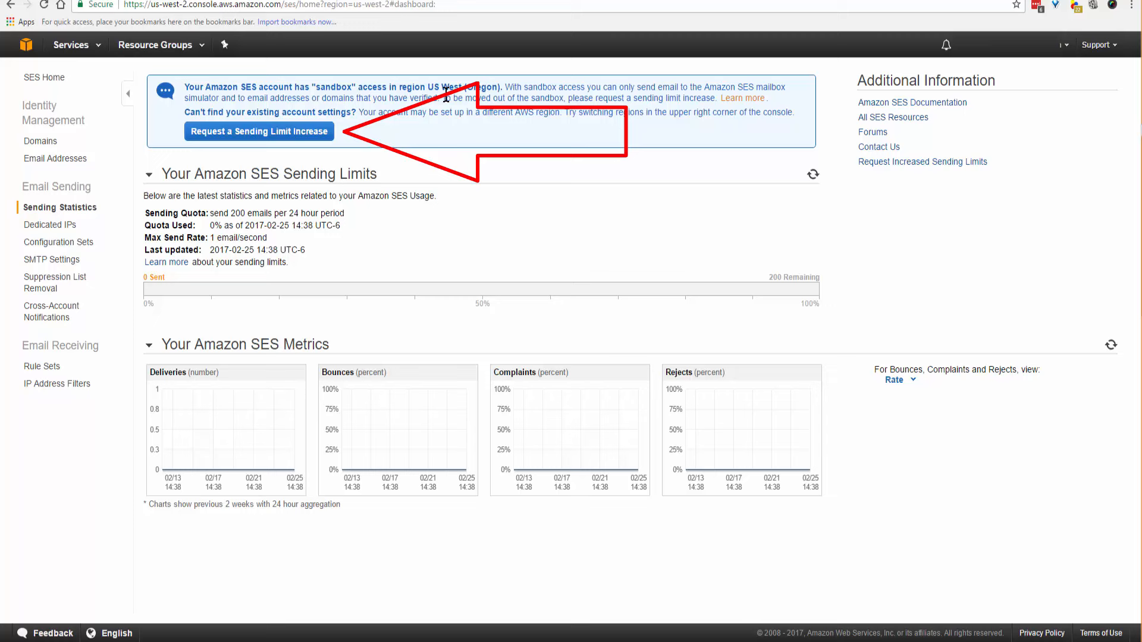
mouse_move(419, 146)
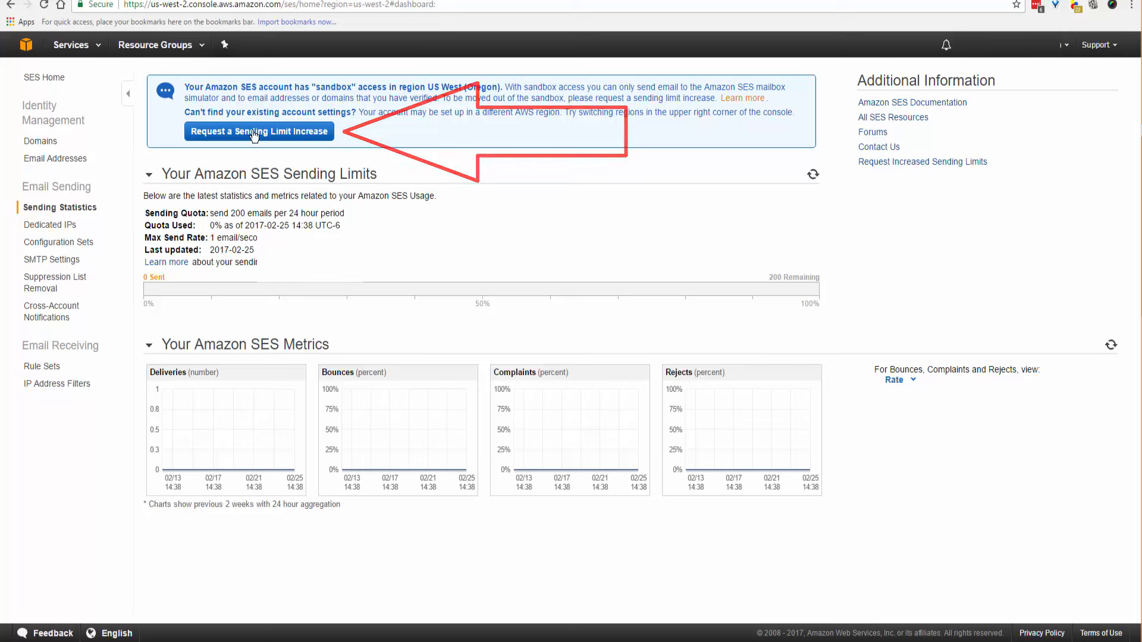
Request an SES Sending Limits increase: Desired Maximum Send Rate 1000 in US East (Northern Virginia)
click(258, 132)
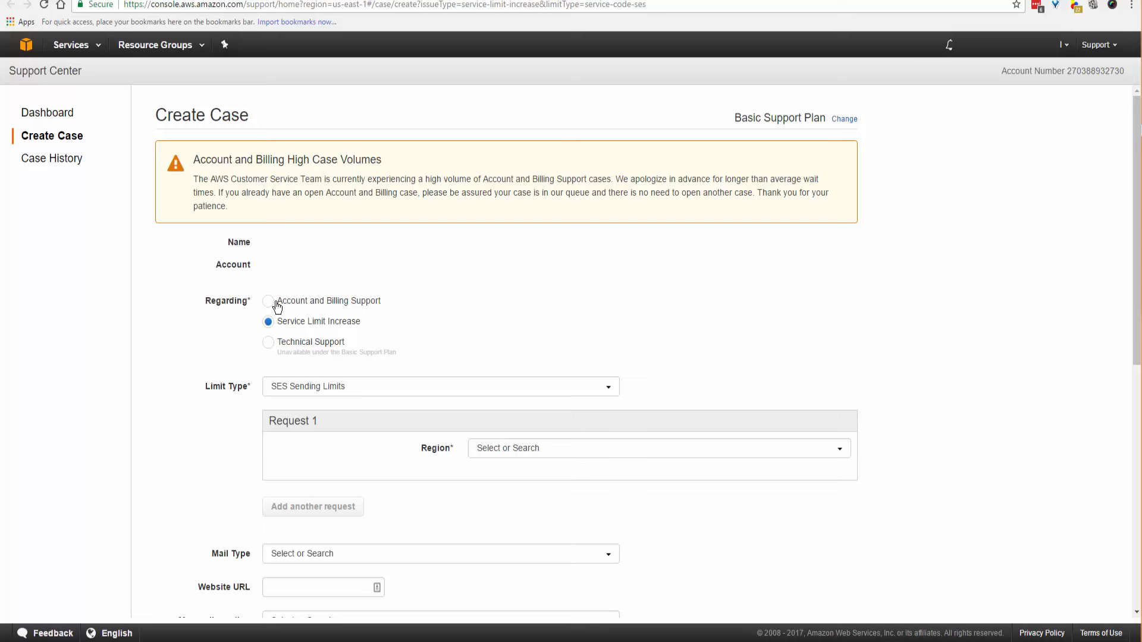
mouse_move(274, 352)
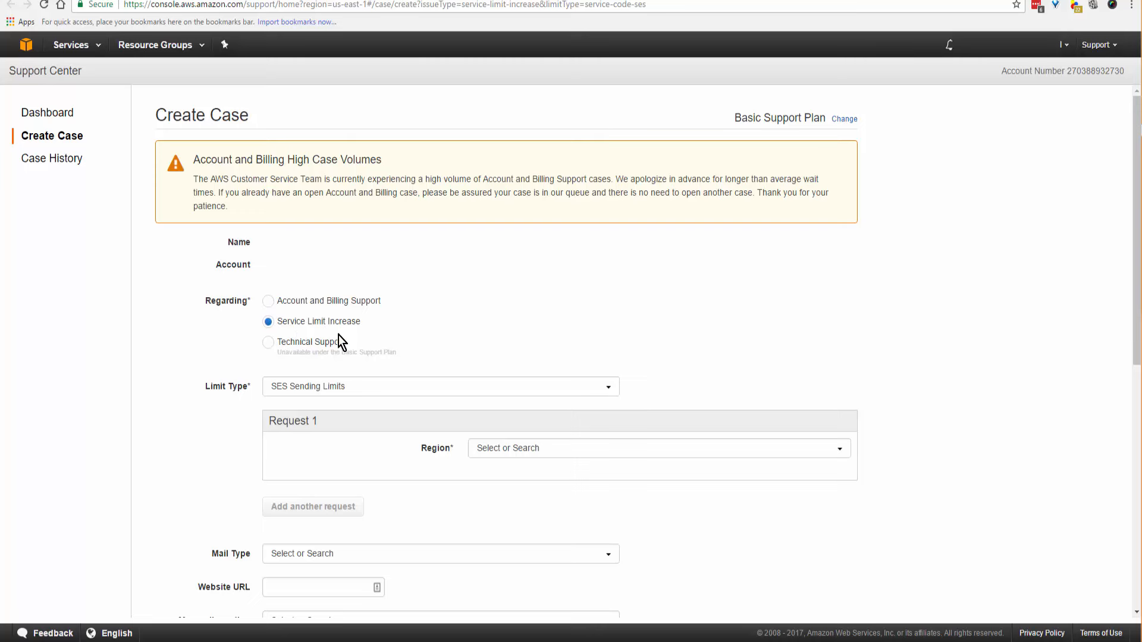
mouse_move(310, 328)
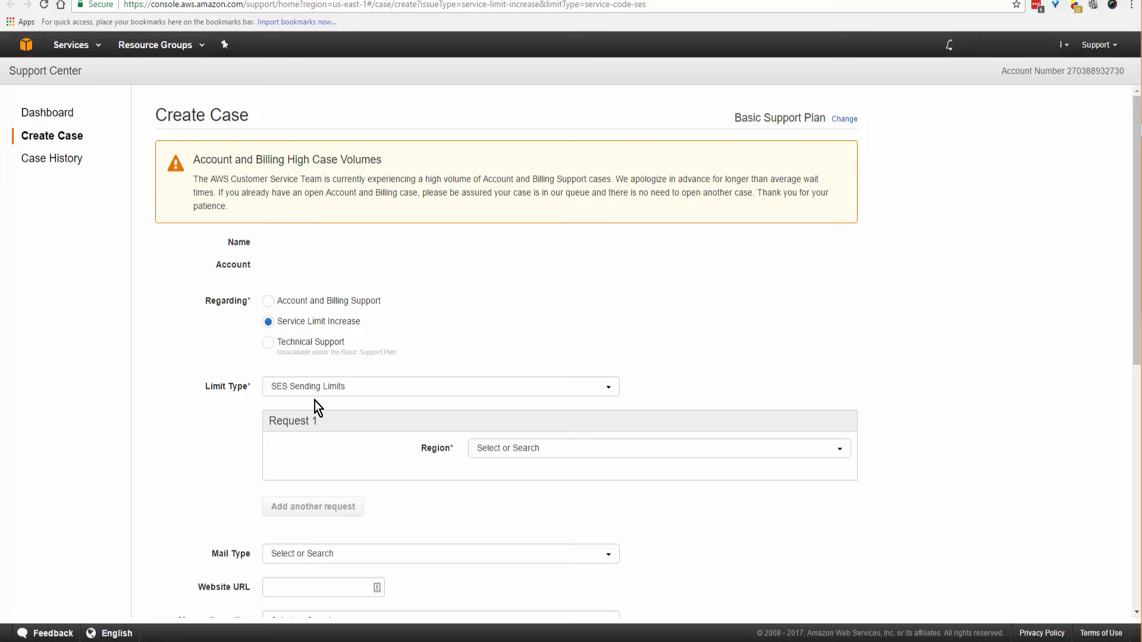
click(438, 387)
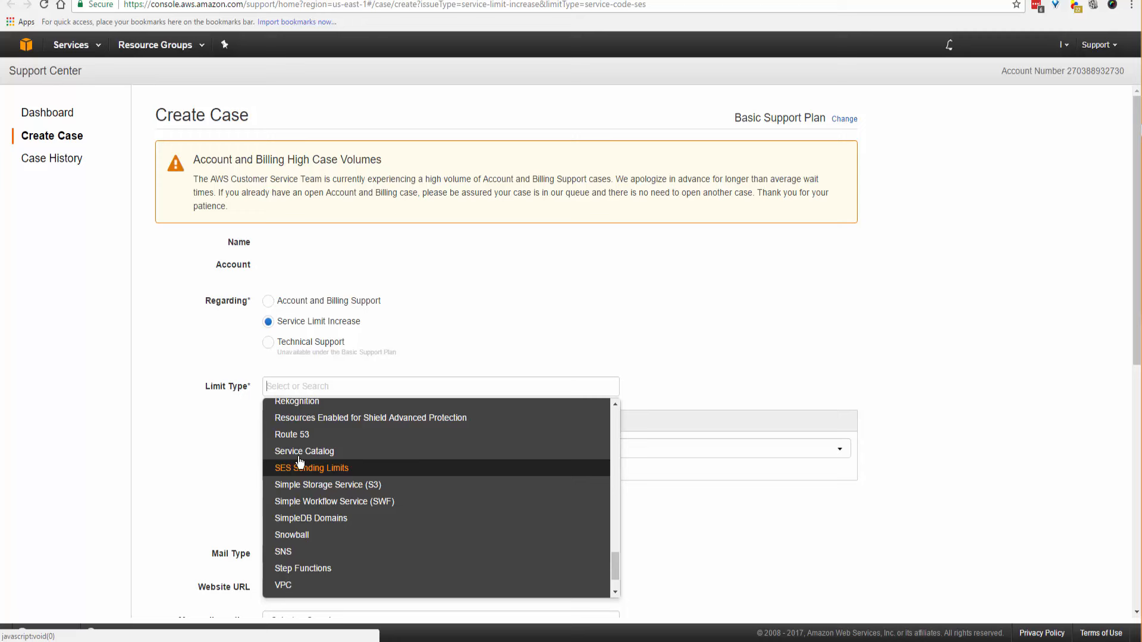
mouse_move(329, 468)
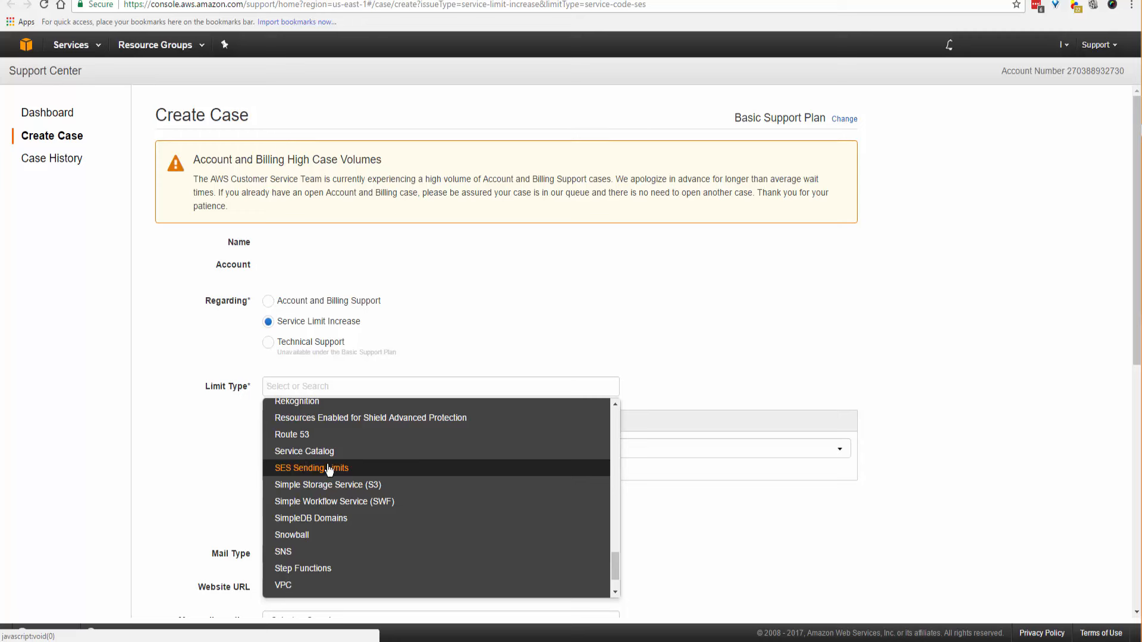
mouse_move(336, 473)
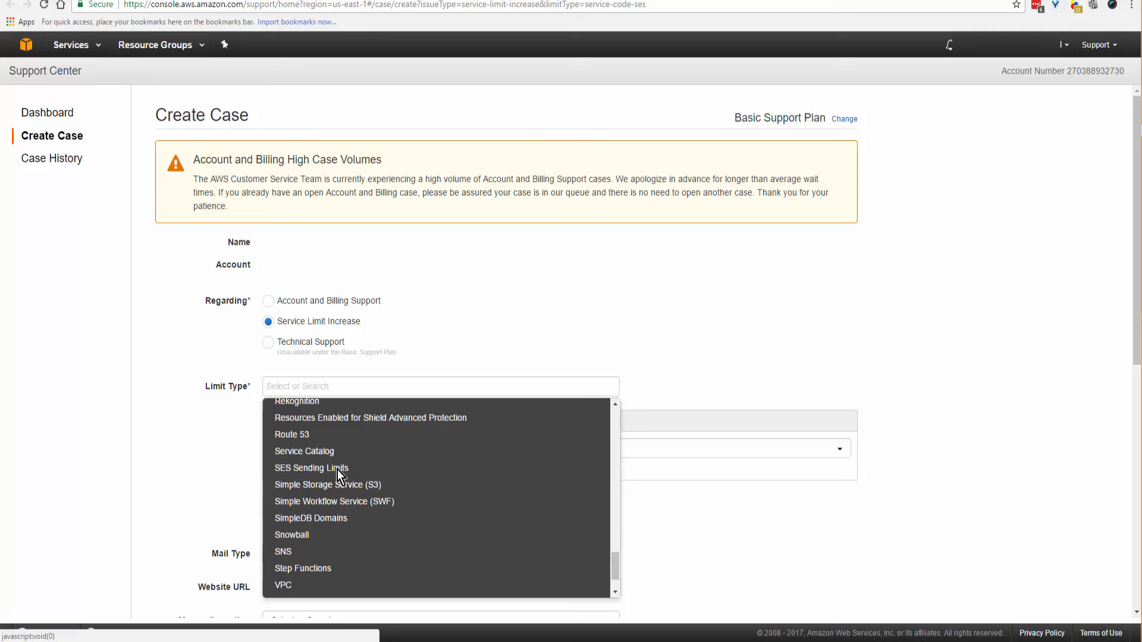
click(310, 467)
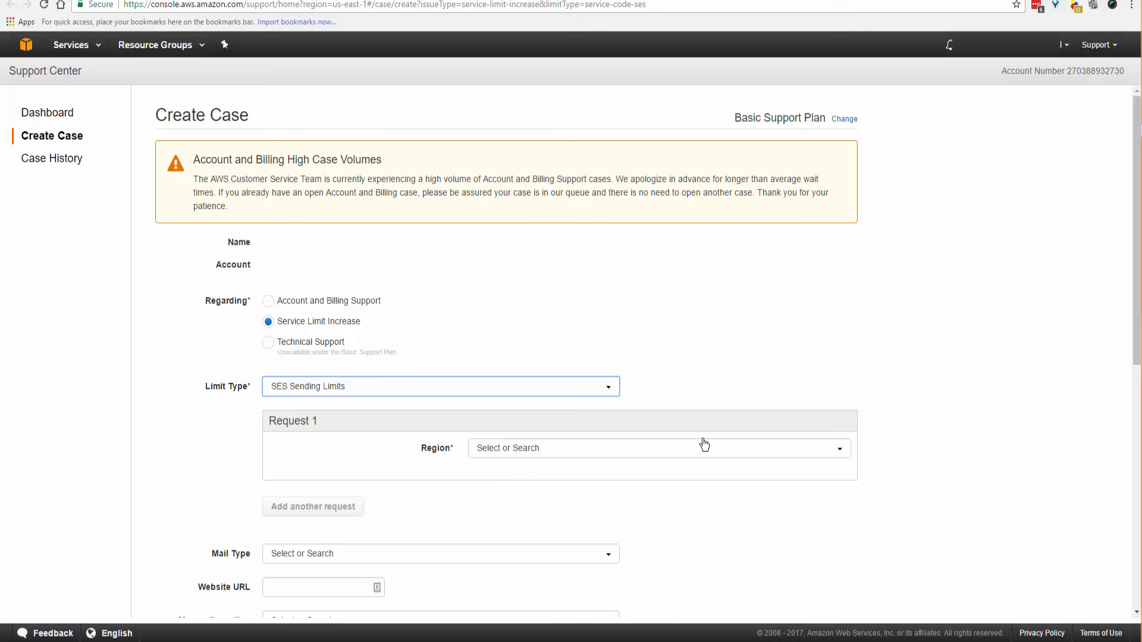
click(656, 449)
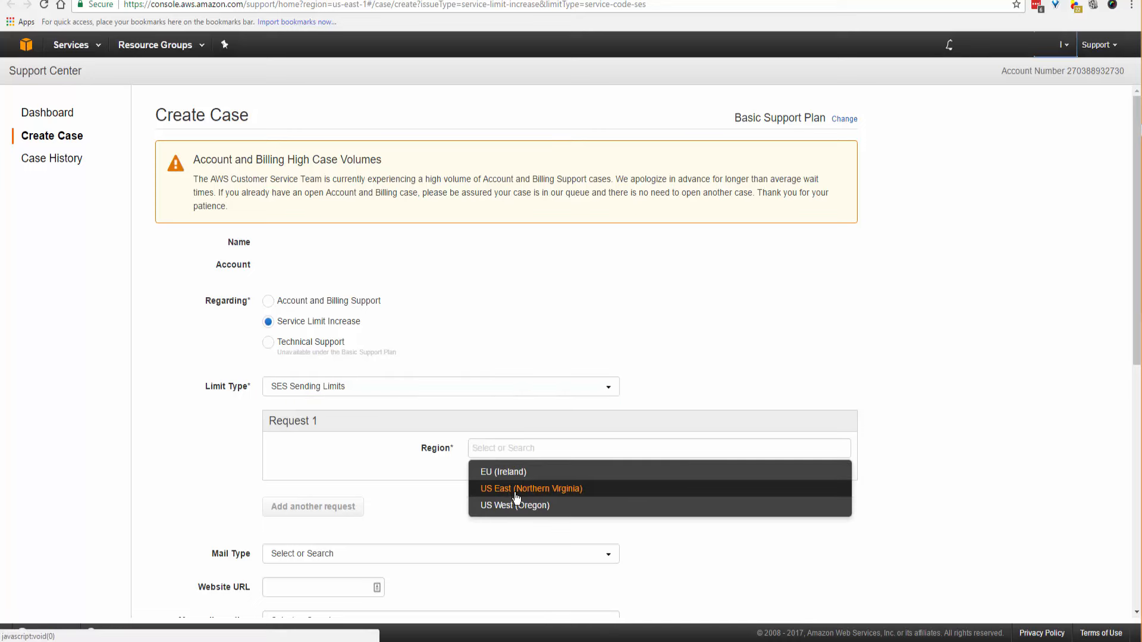
click(531, 487)
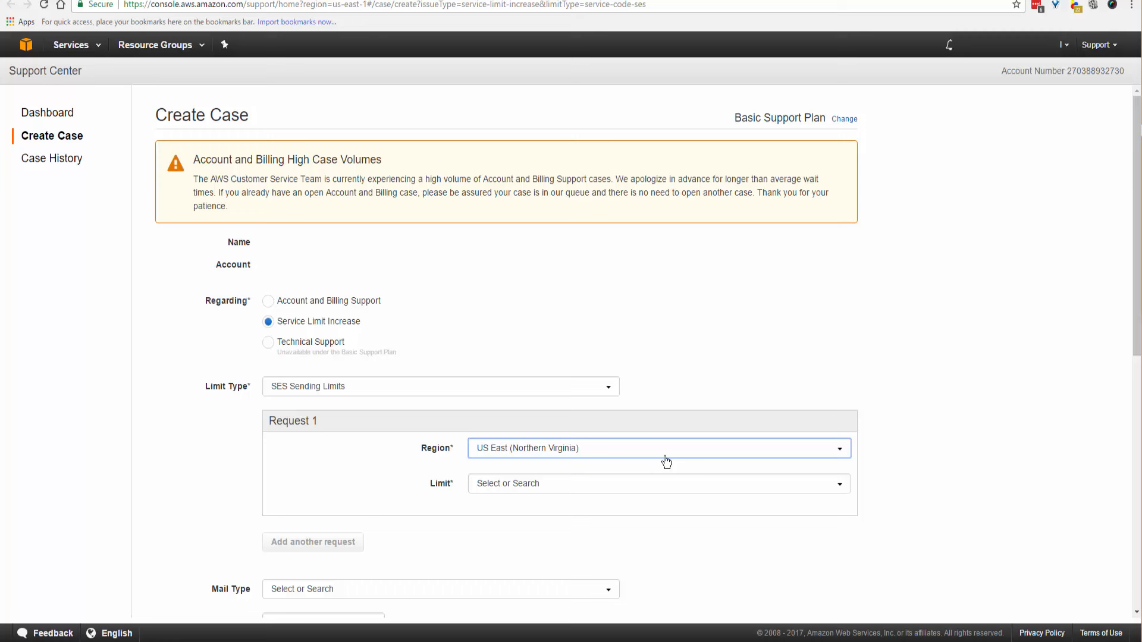
mouse_move(867, 492)
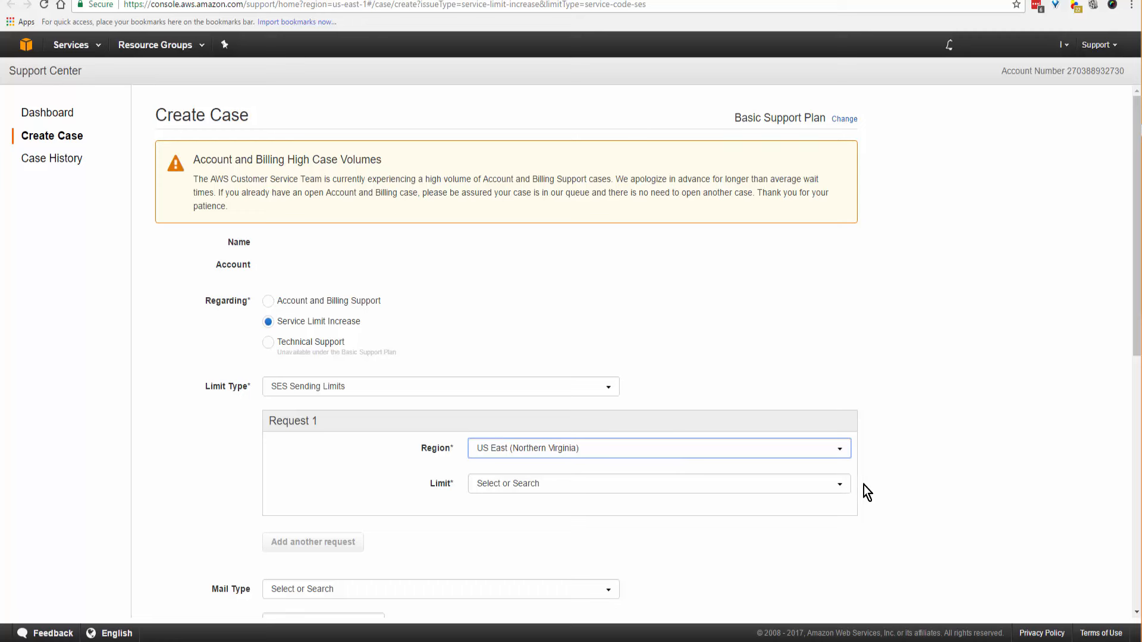
click(655, 483)
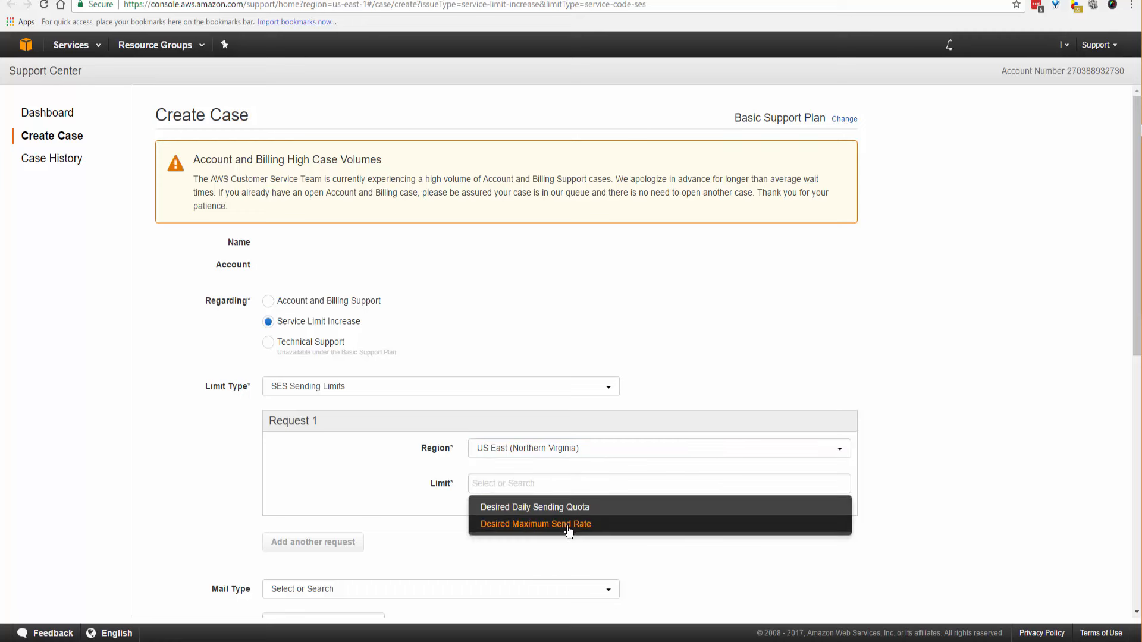
mouse_move(535, 507)
text(1)
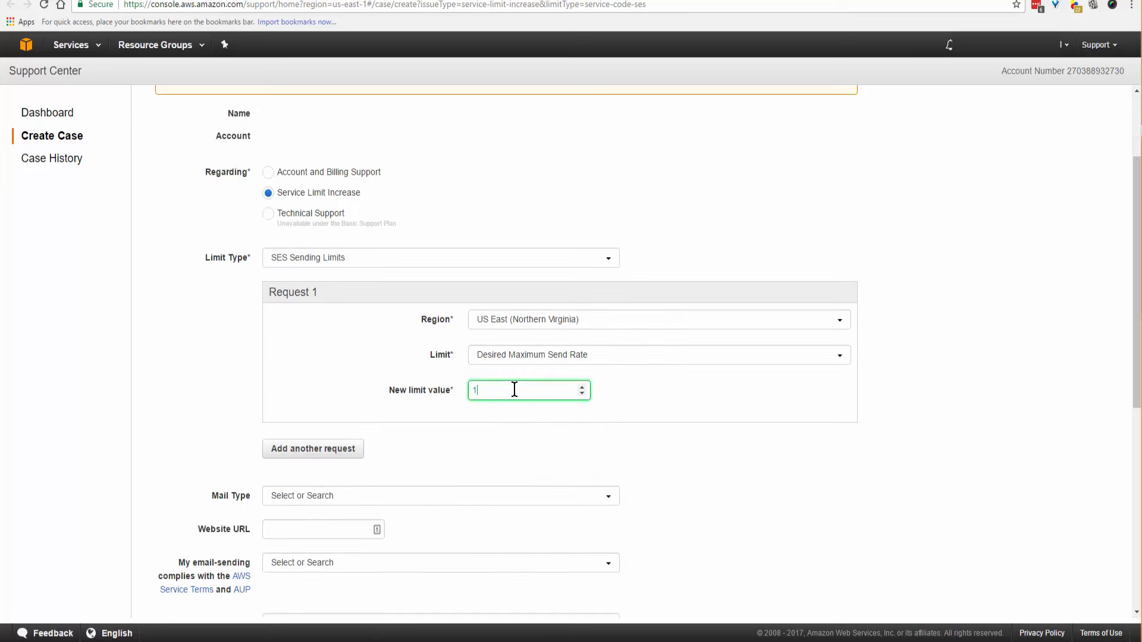
text(000)
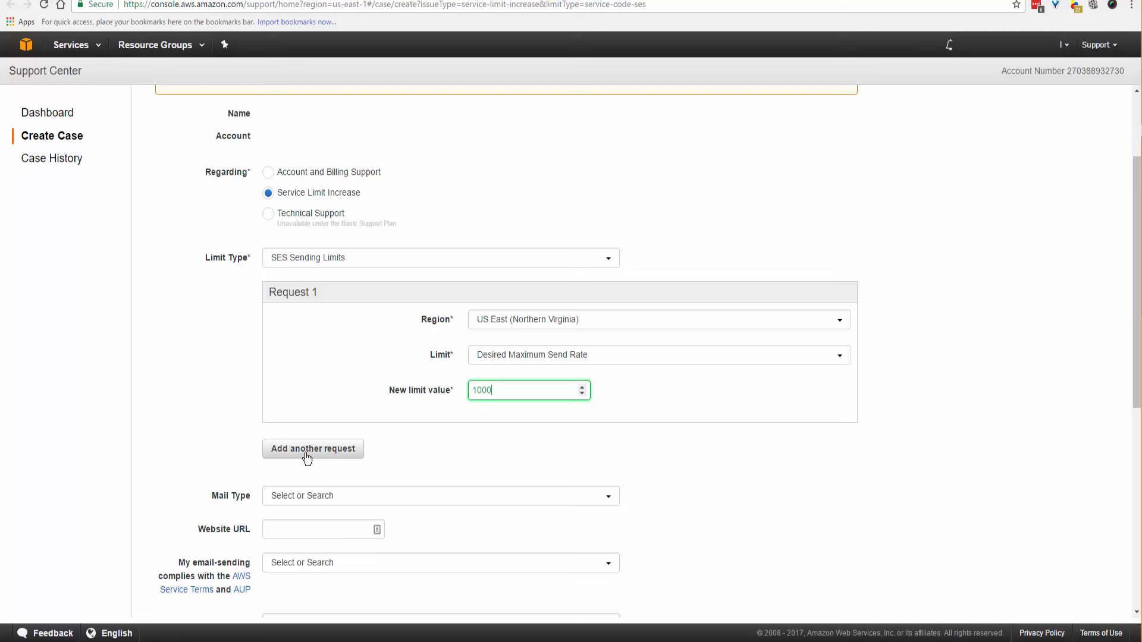
Add a second request for a Desired Maximum Send Rate of 1000 in US West (Oregon)
click(312, 448)
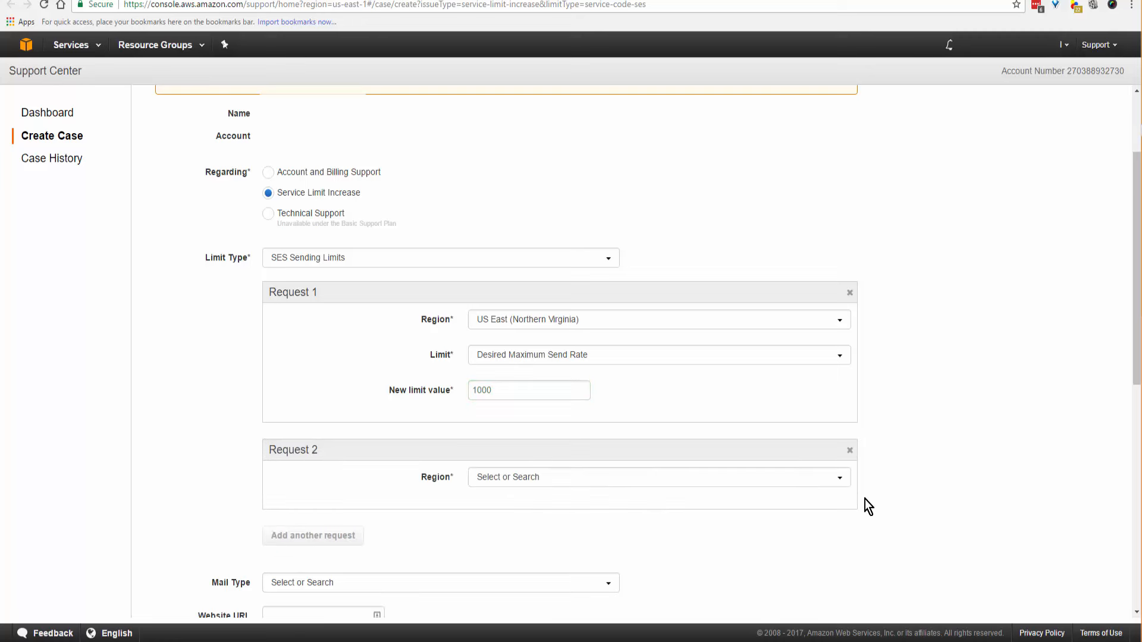
click(658, 476)
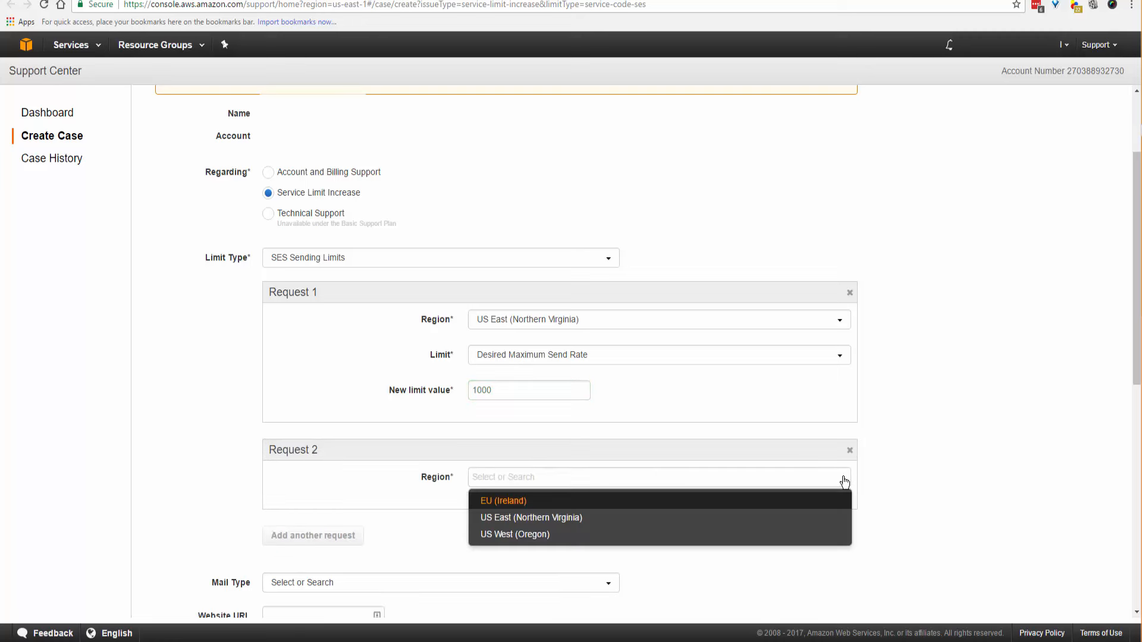
mouse_move(536, 536)
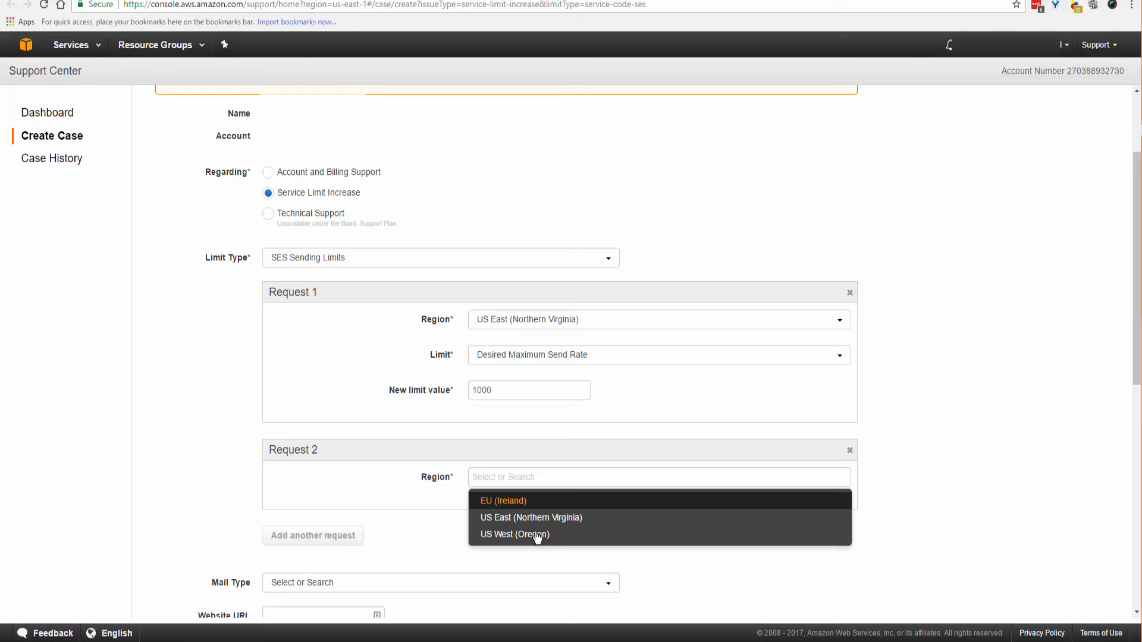
click(514, 534)
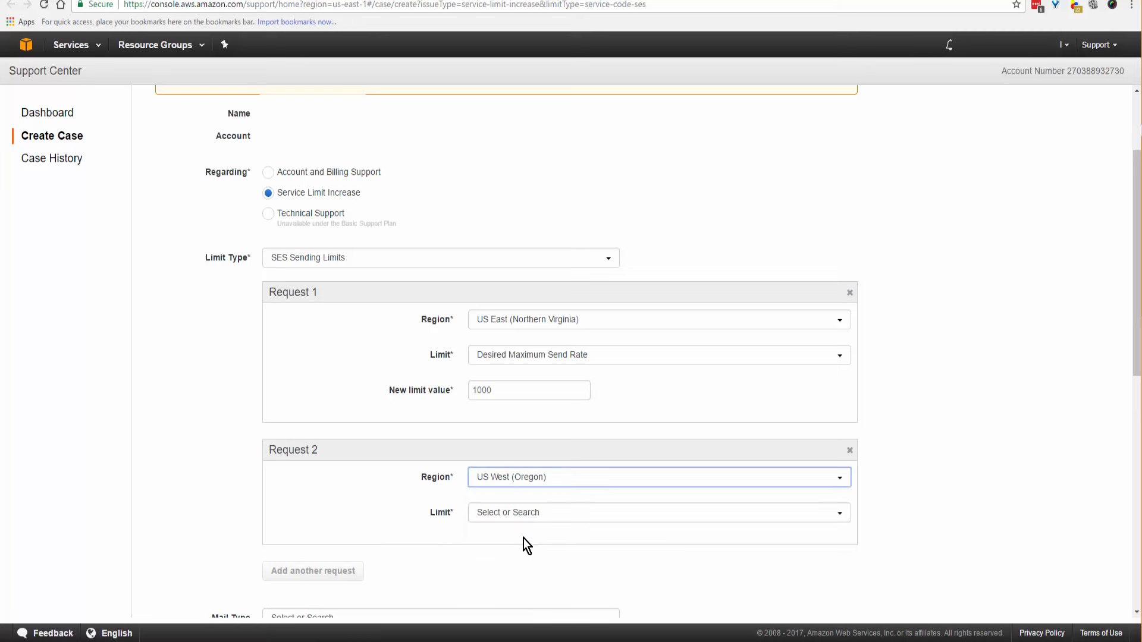
click(655, 511)
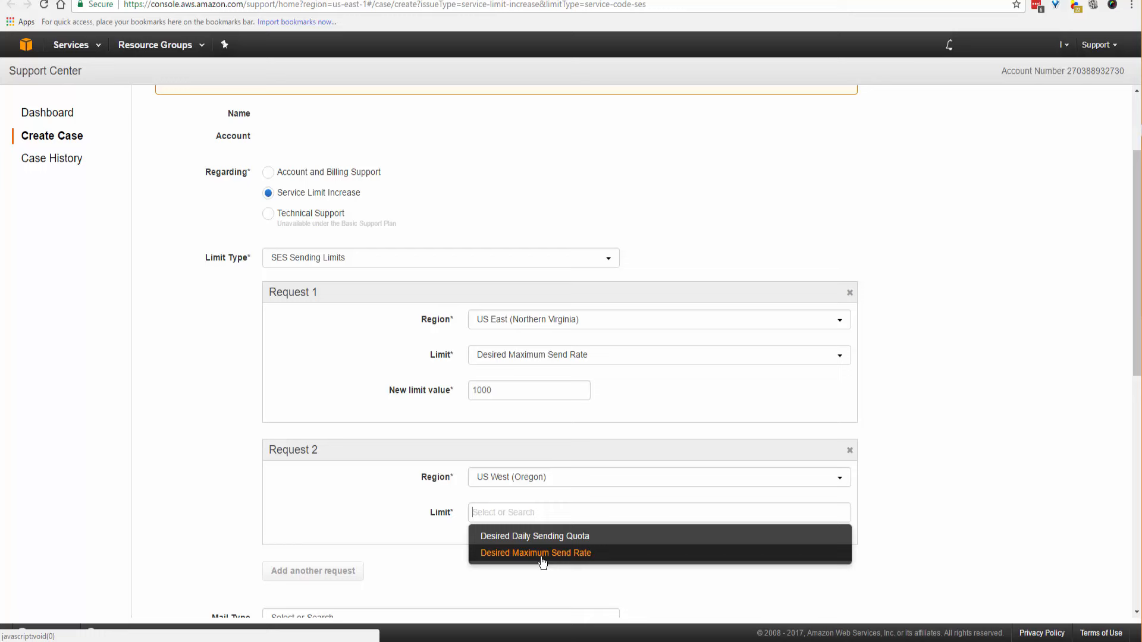
click(535, 553)
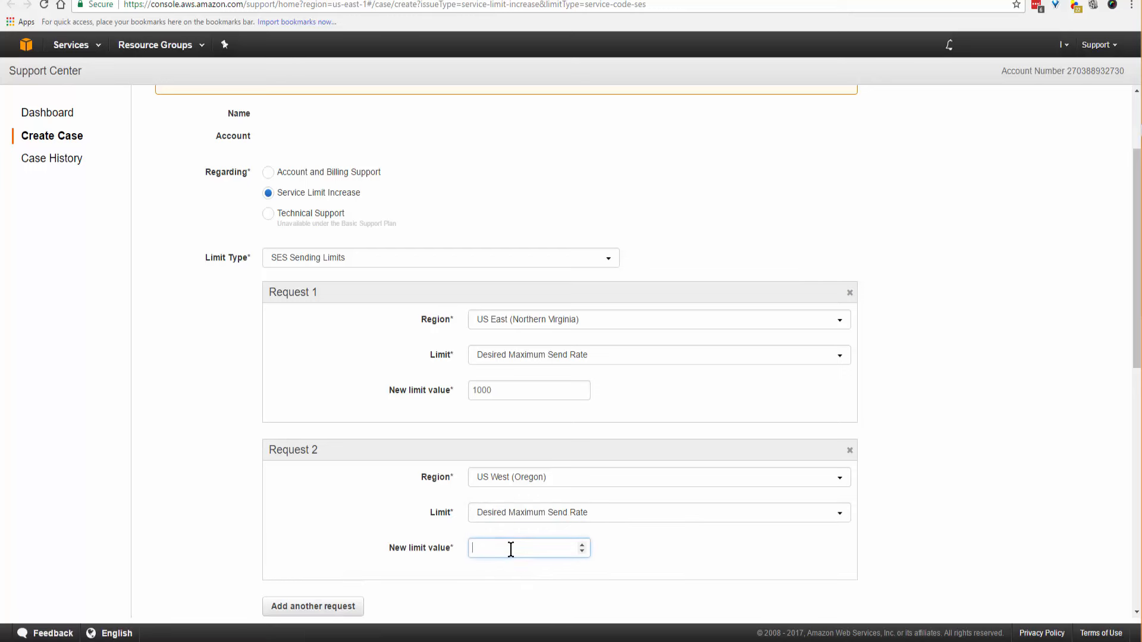
text(1000)
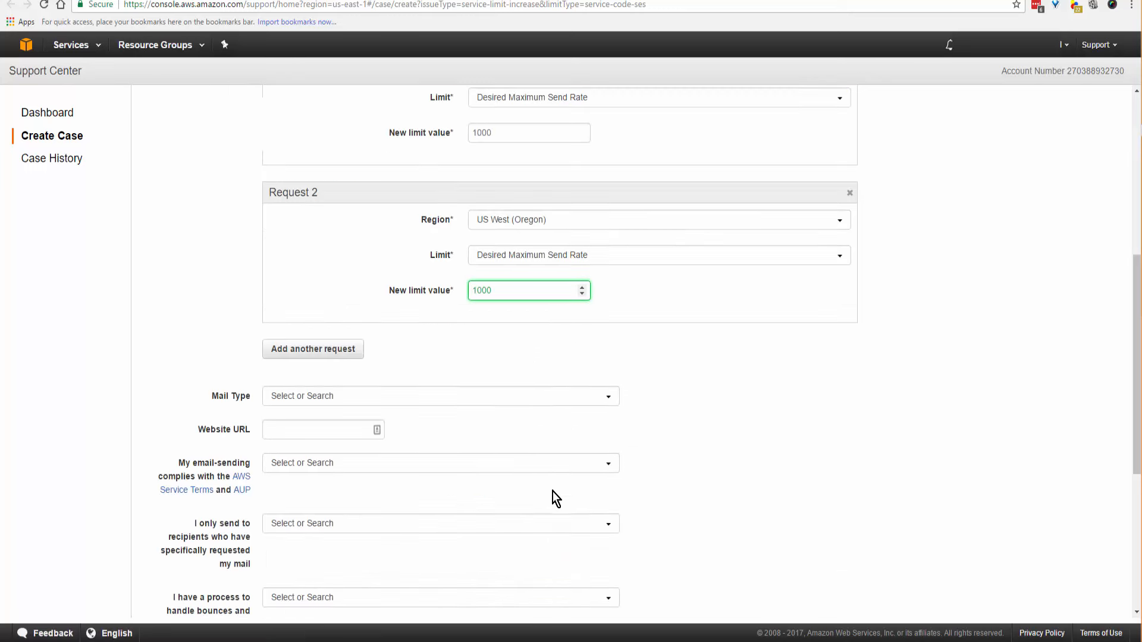
Set mail type to Subscription, enter the website, and answer Yes to the AWS terms question
click(440, 395)
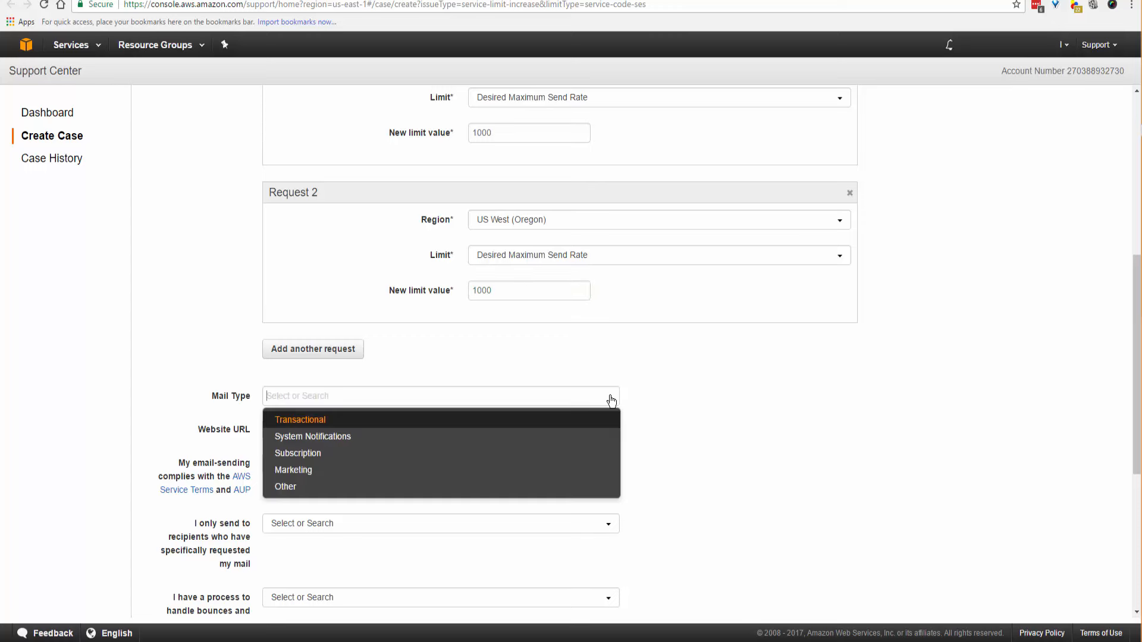
mouse_move(341, 437)
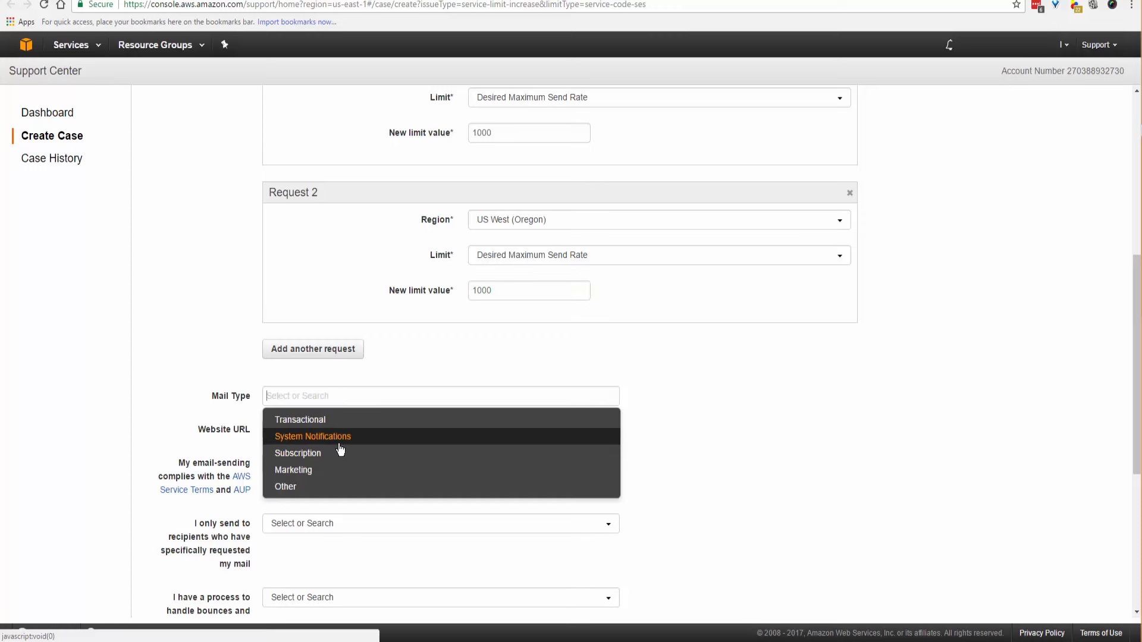
mouse_move(304, 470)
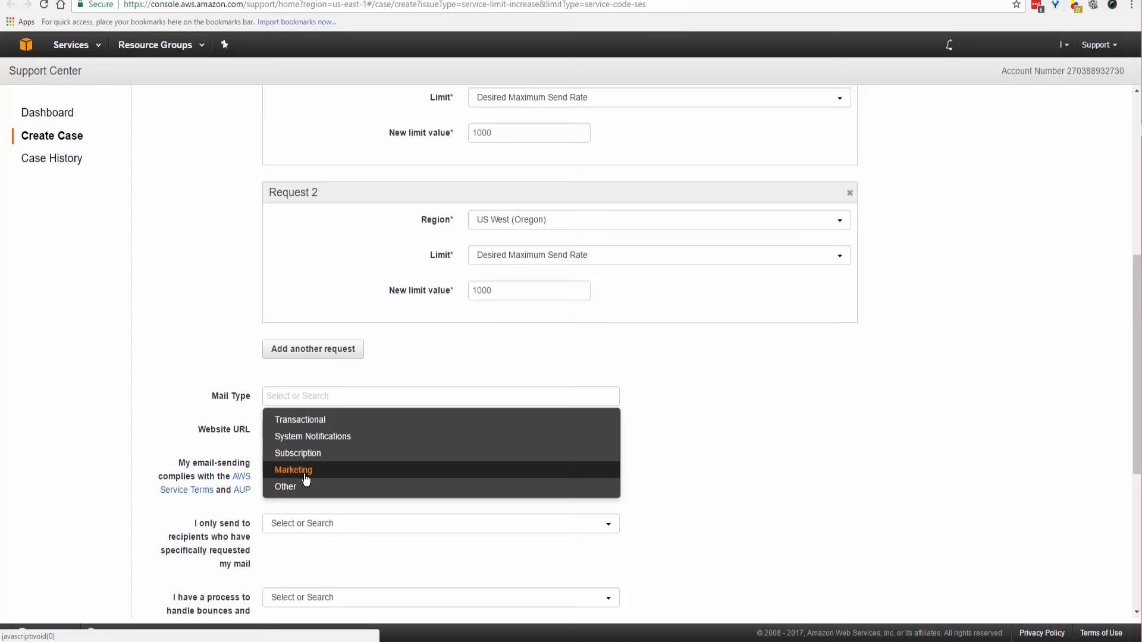
click(298, 453)
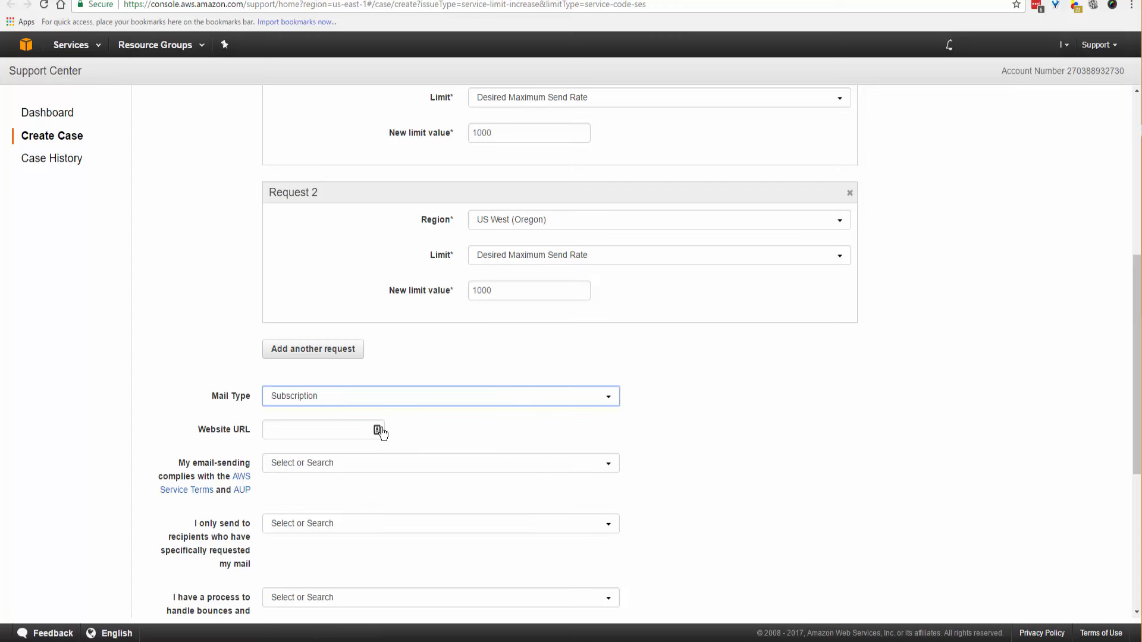
click(322, 429)
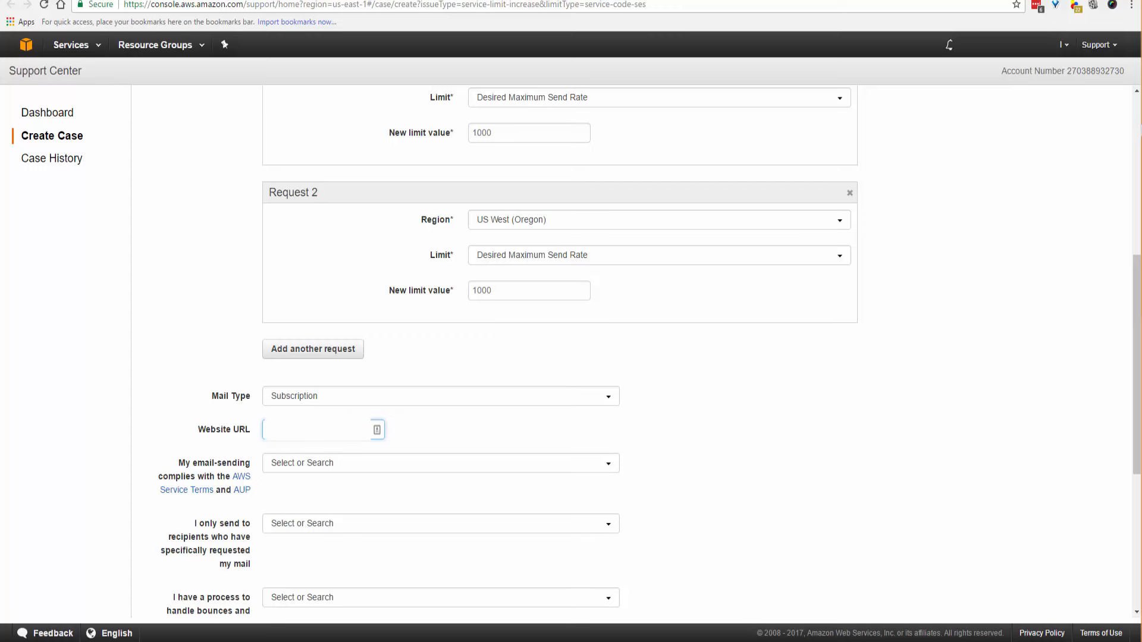
mouse_move(226, 506)
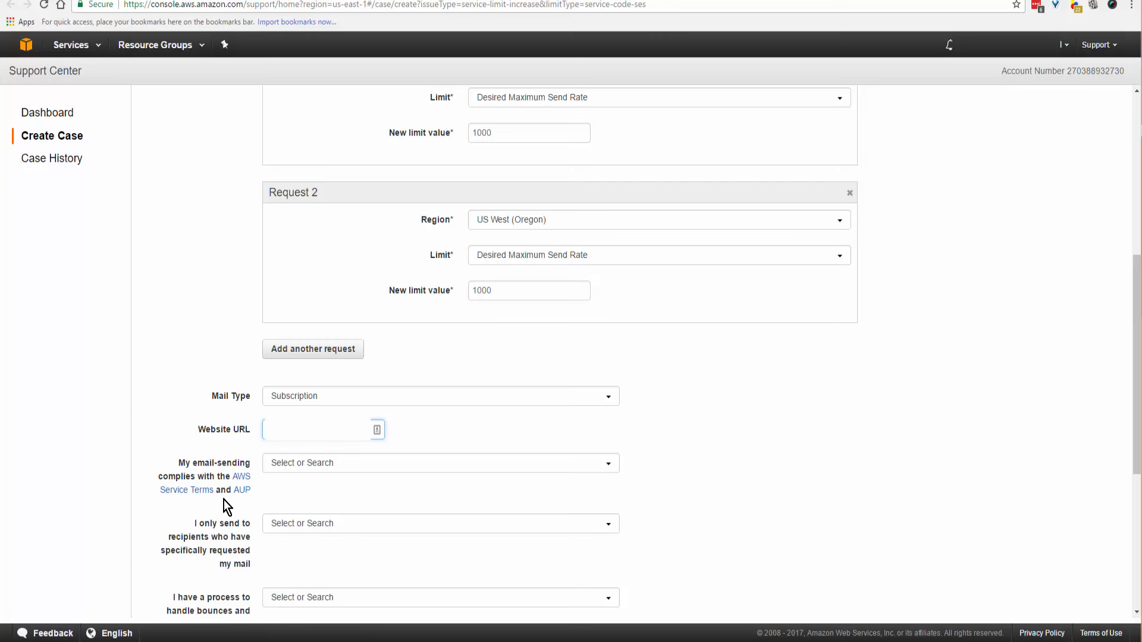
mouse_move(615, 467)
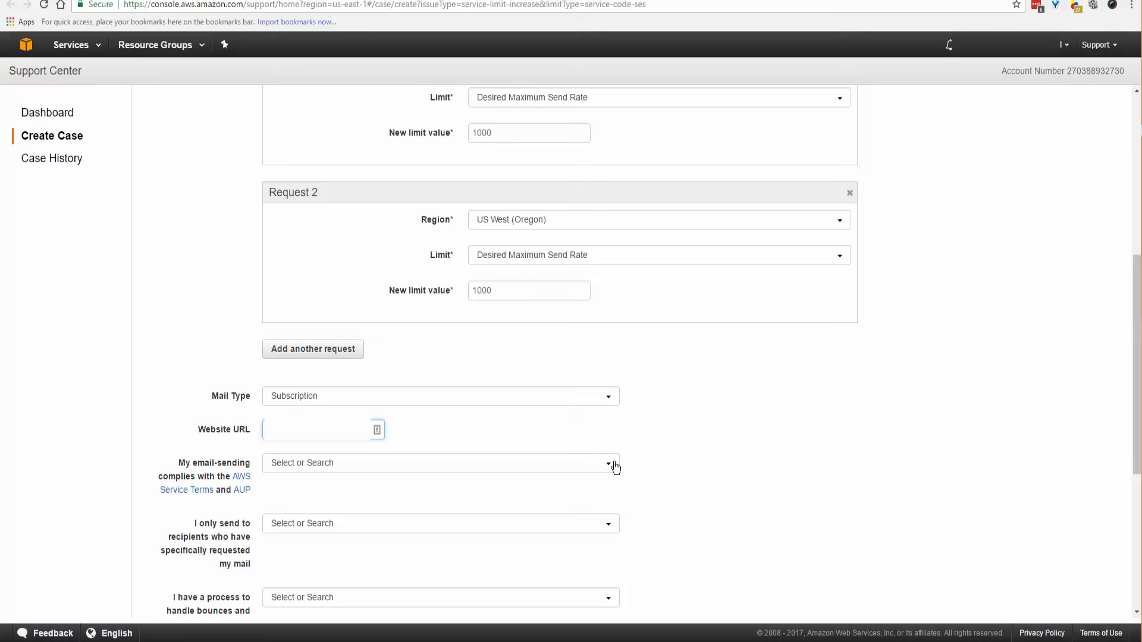
click(440, 463)
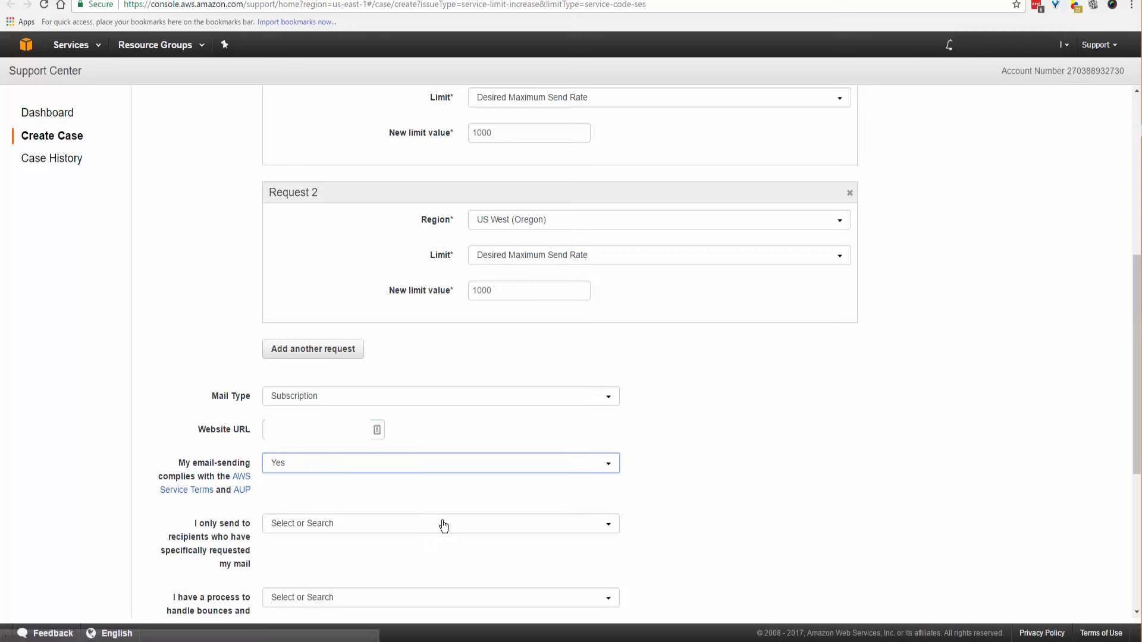
Answer Yes to sending only to requesters and to handling bounces and complaints
click(440, 523)
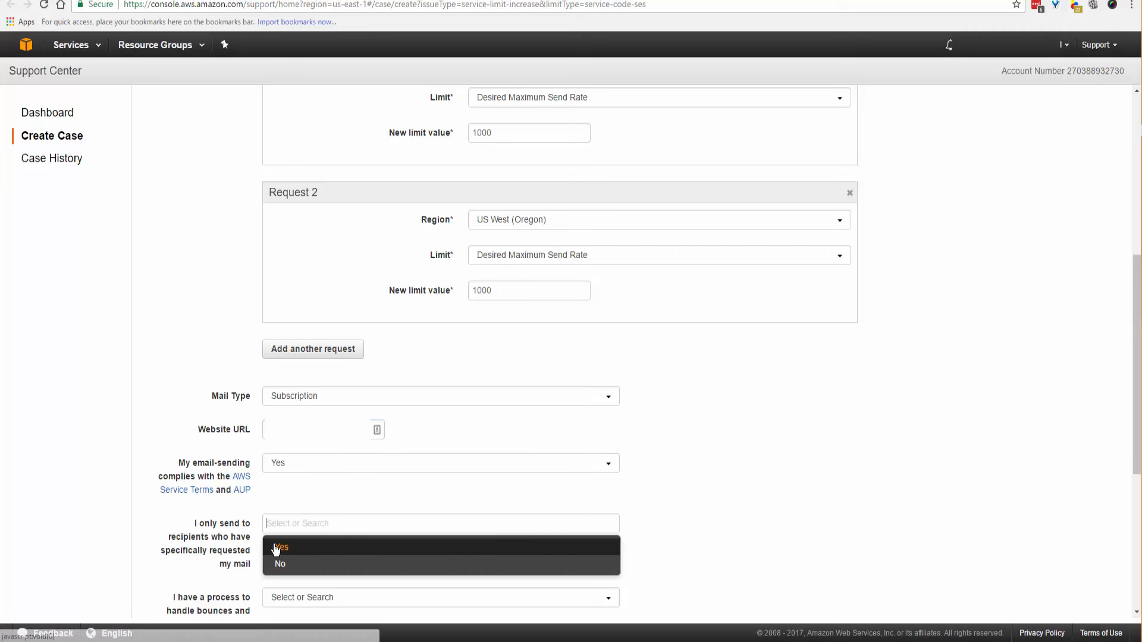
click(280, 547)
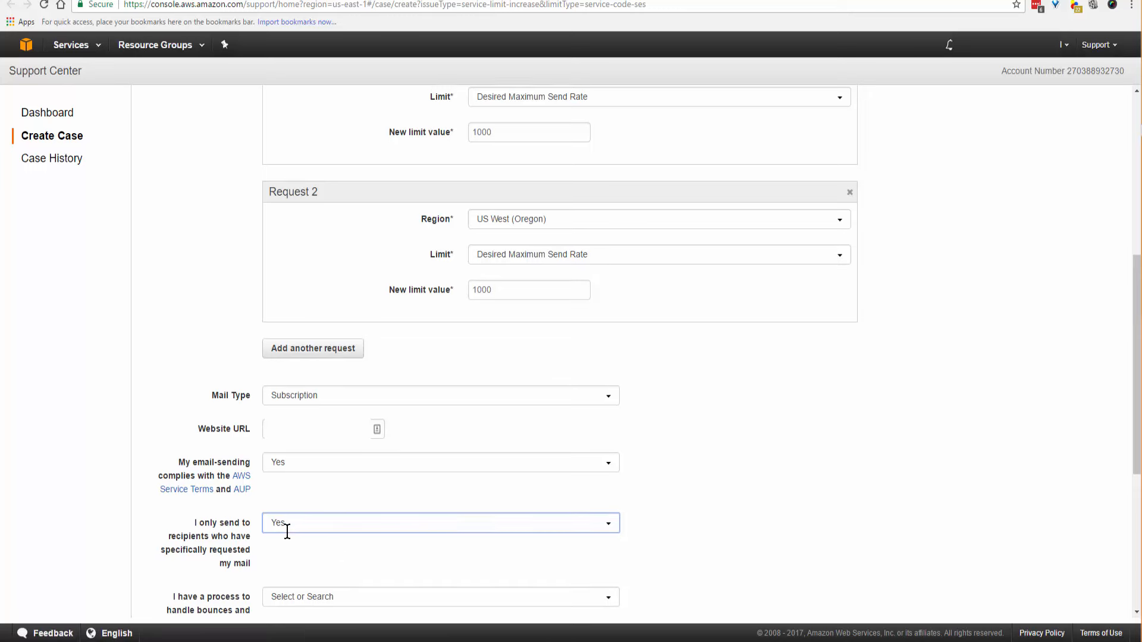
scroll(down, 3)
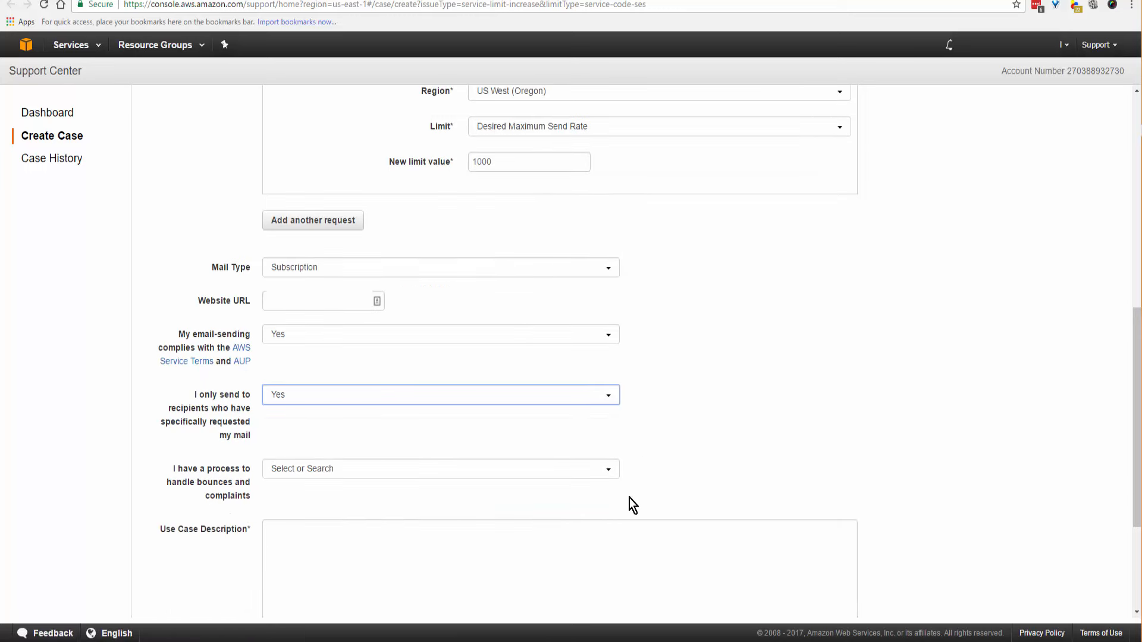
mouse_move(611, 470)
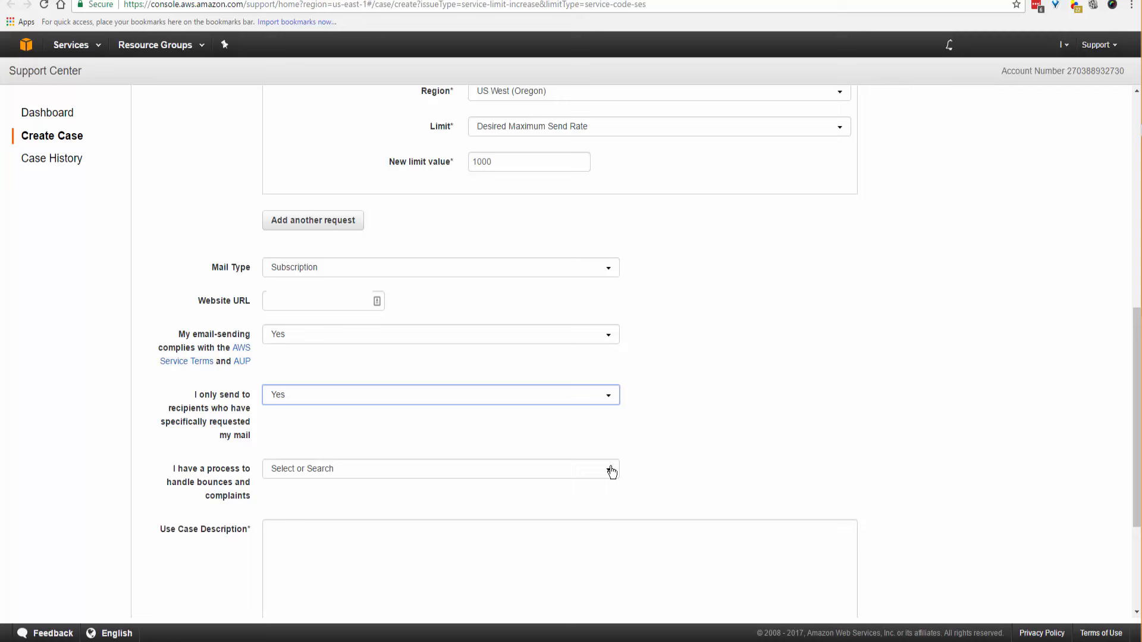
click(440, 468)
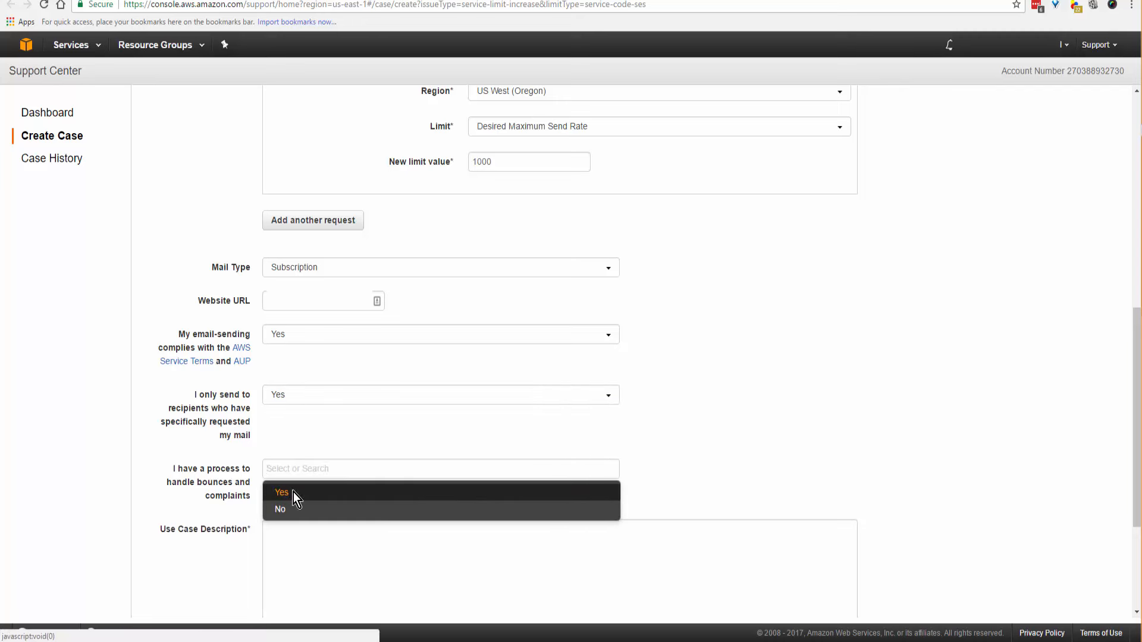
click(280, 492)
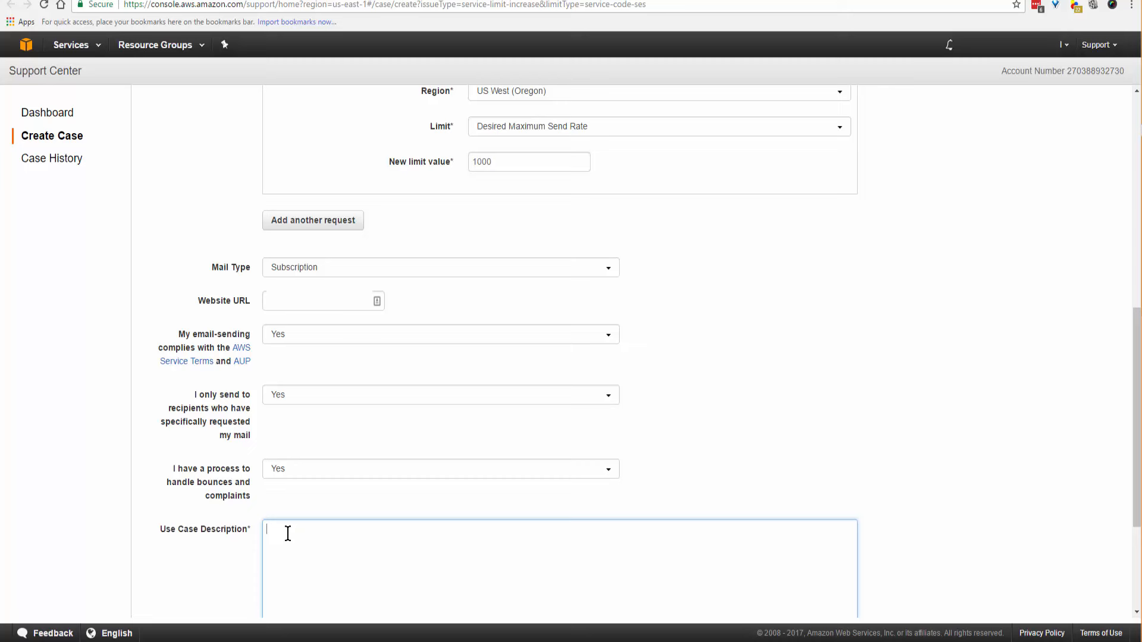
Enter the use case description: 'My membership likes to receive my newsletters and coupons,'
text(My membership likes to receive my newsletters and coupons,)
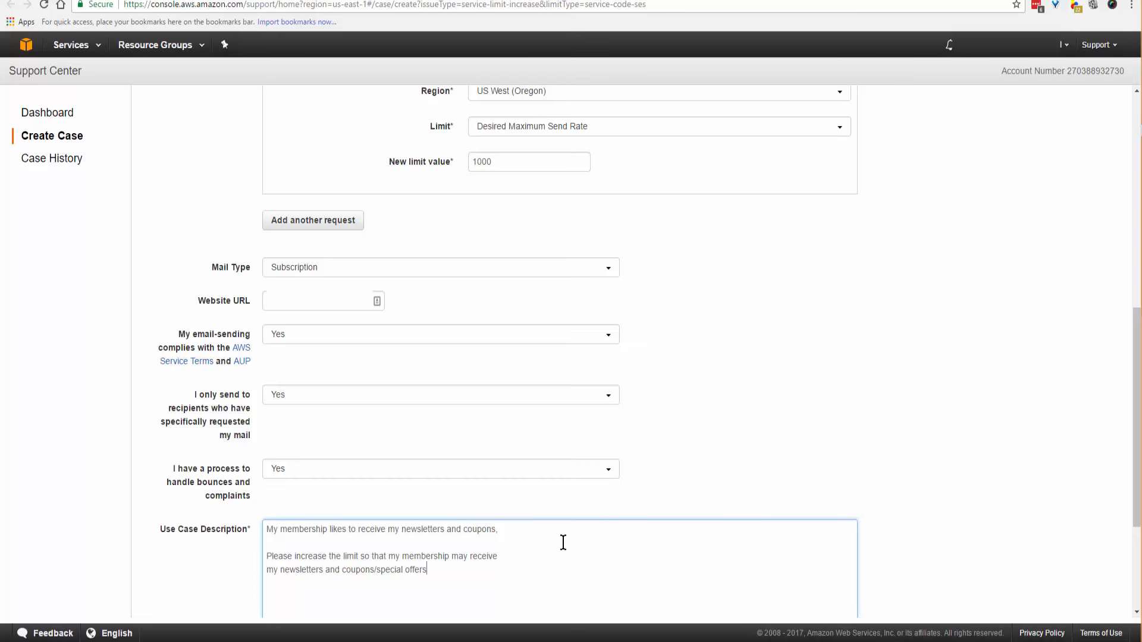
mouse_move(511, 561)
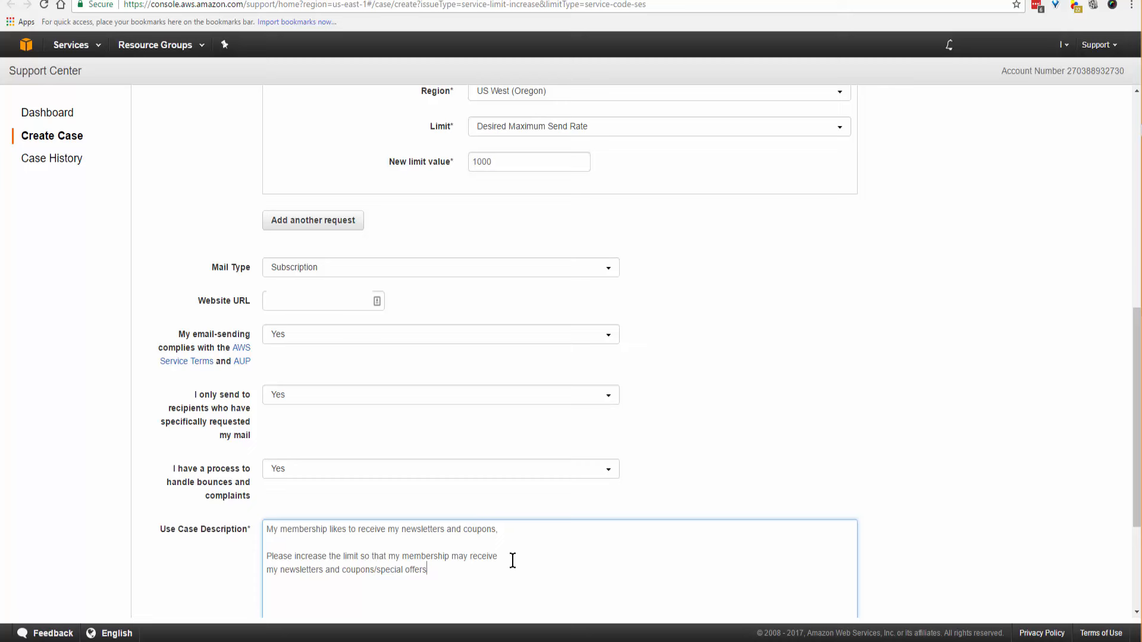
mouse_move(543, 570)
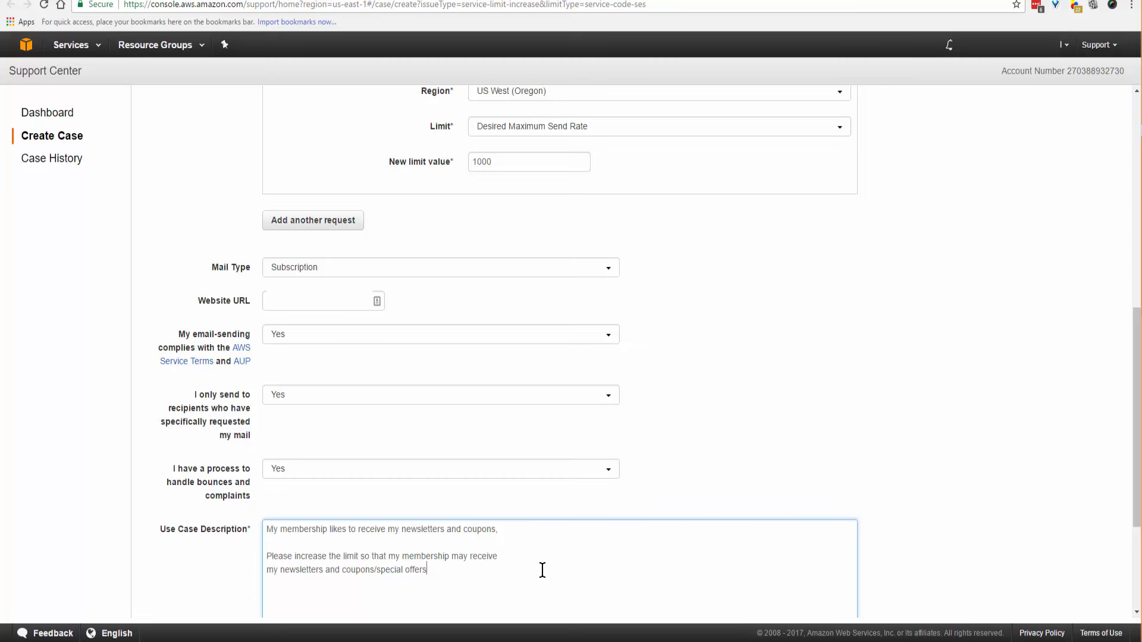
mouse_move(497, 562)
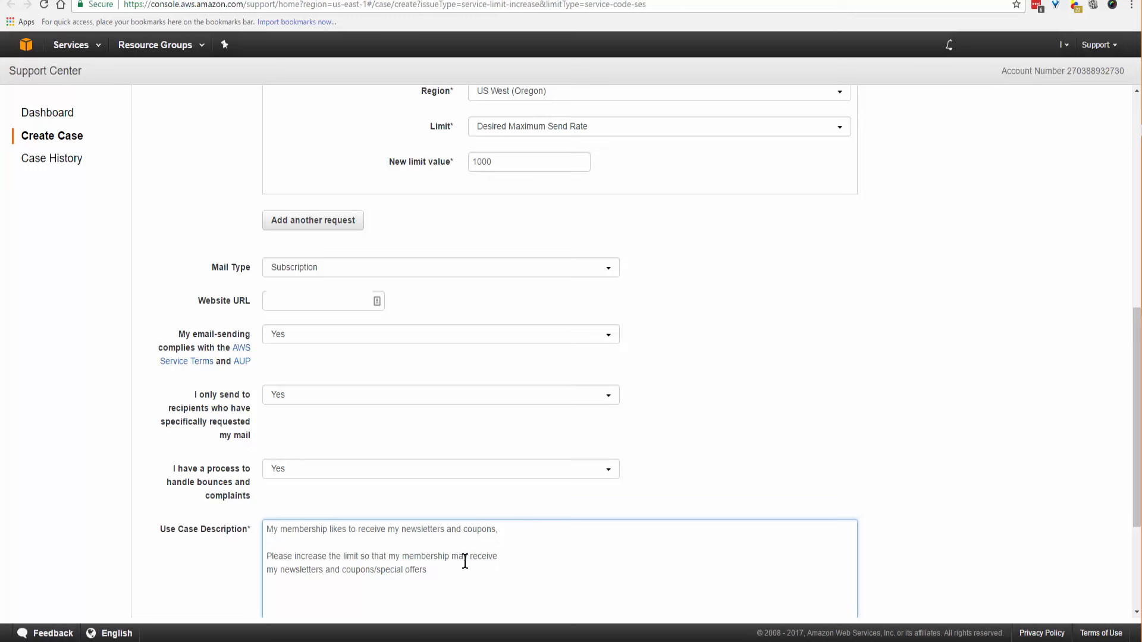
scroll(down, 3)
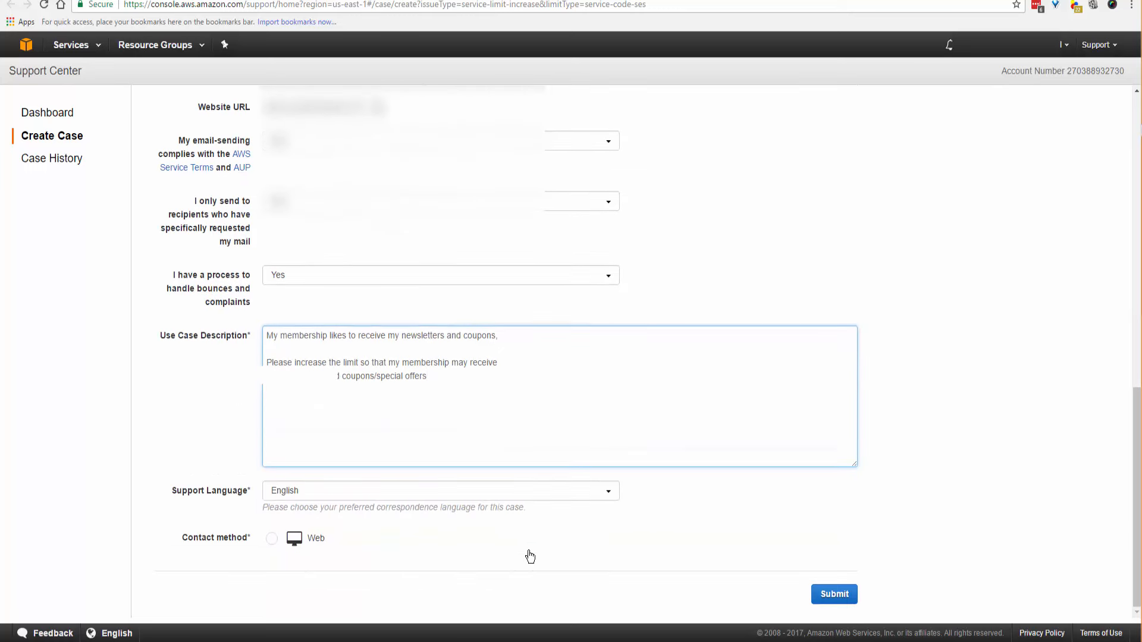
mouse_move(275, 523)
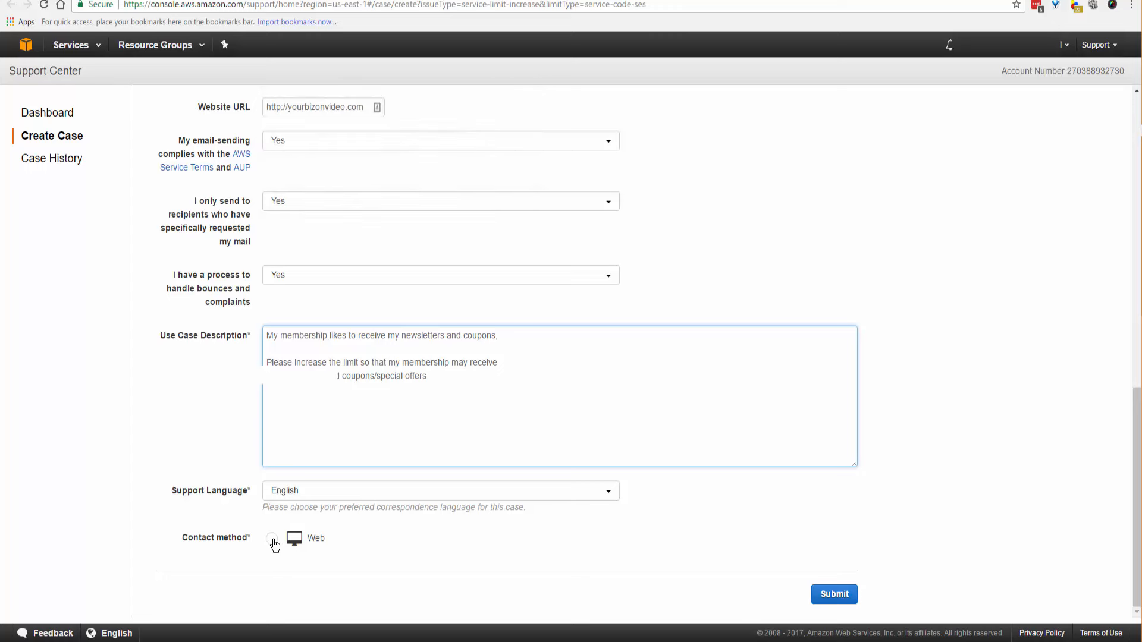
Choose Web as the contact method and submit the limit increase case
click(271, 537)
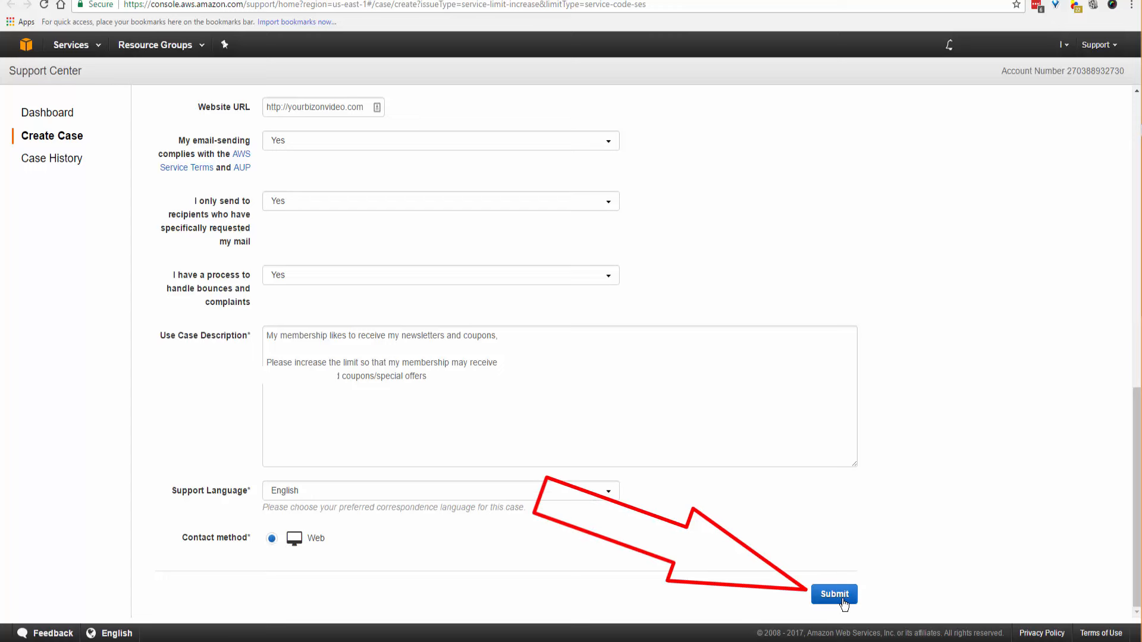
click(833, 595)
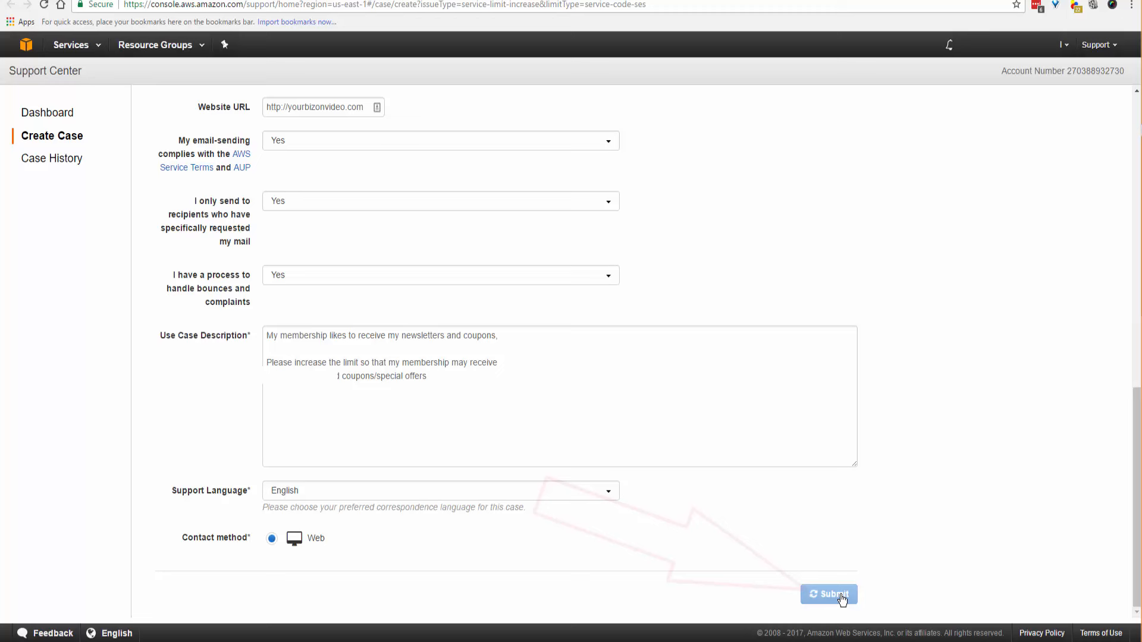
click(829, 595)
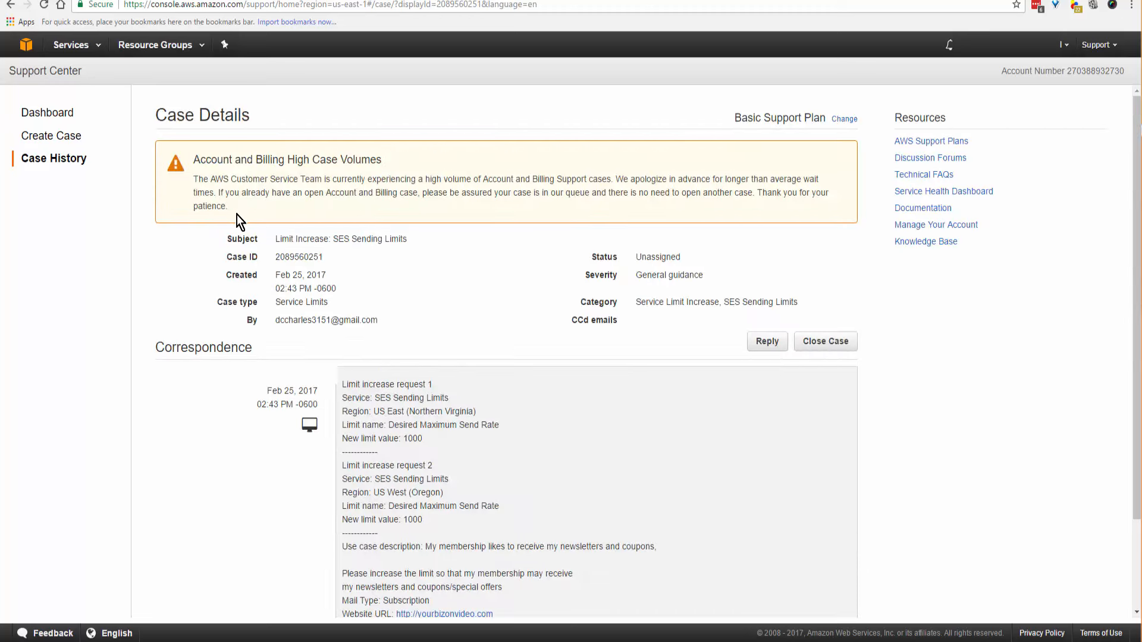
mouse_move(403, 211)
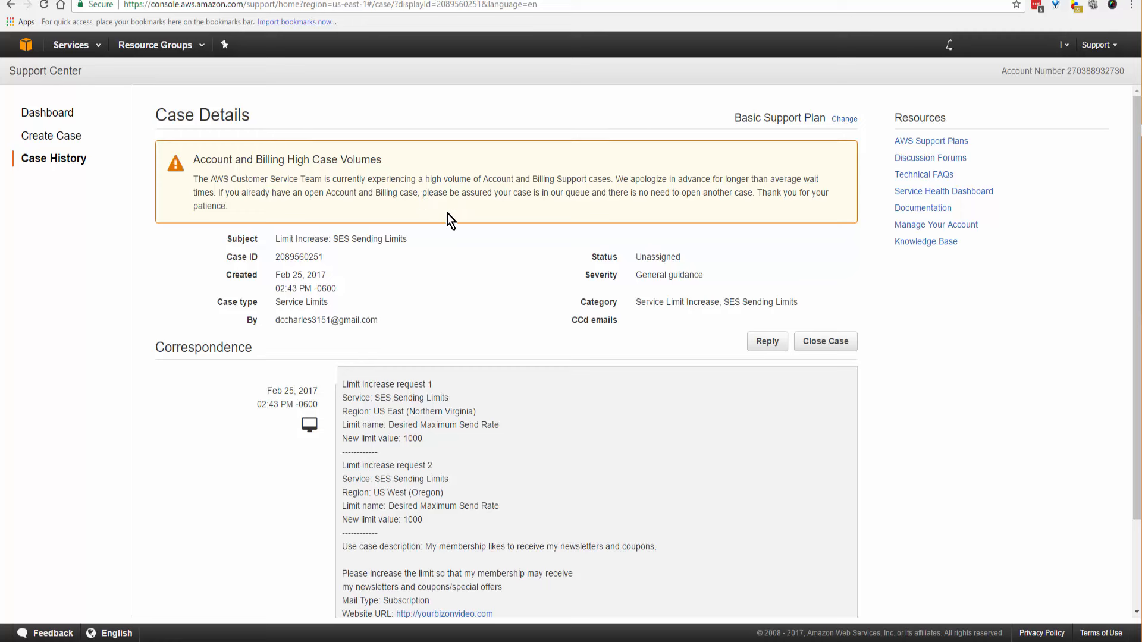
mouse_move(446, 233)
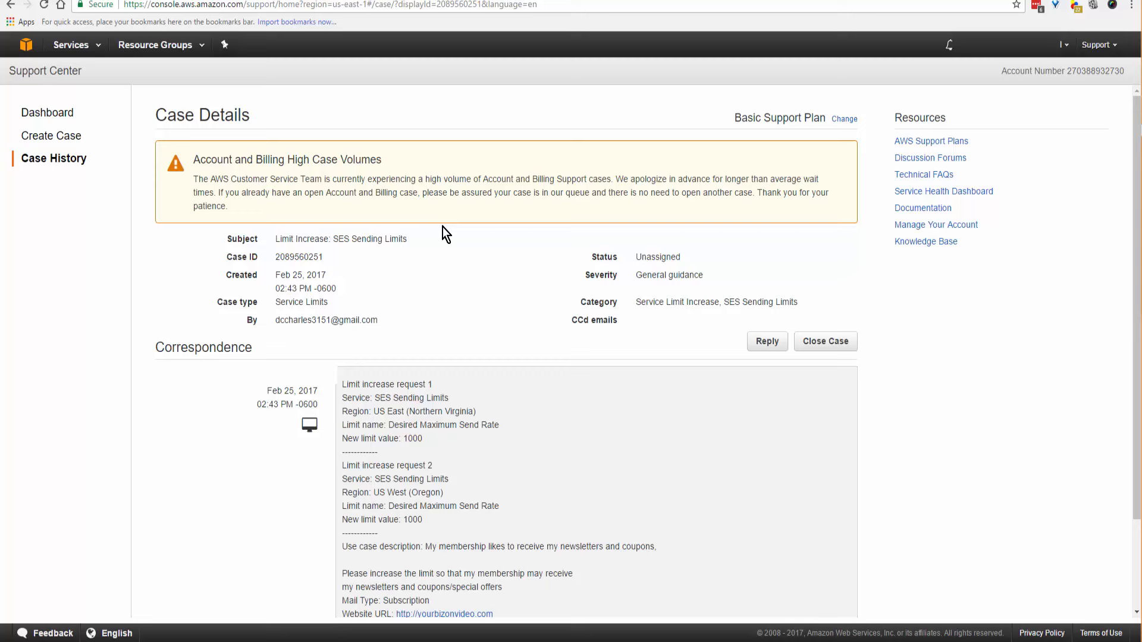
mouse_move(406, 216)
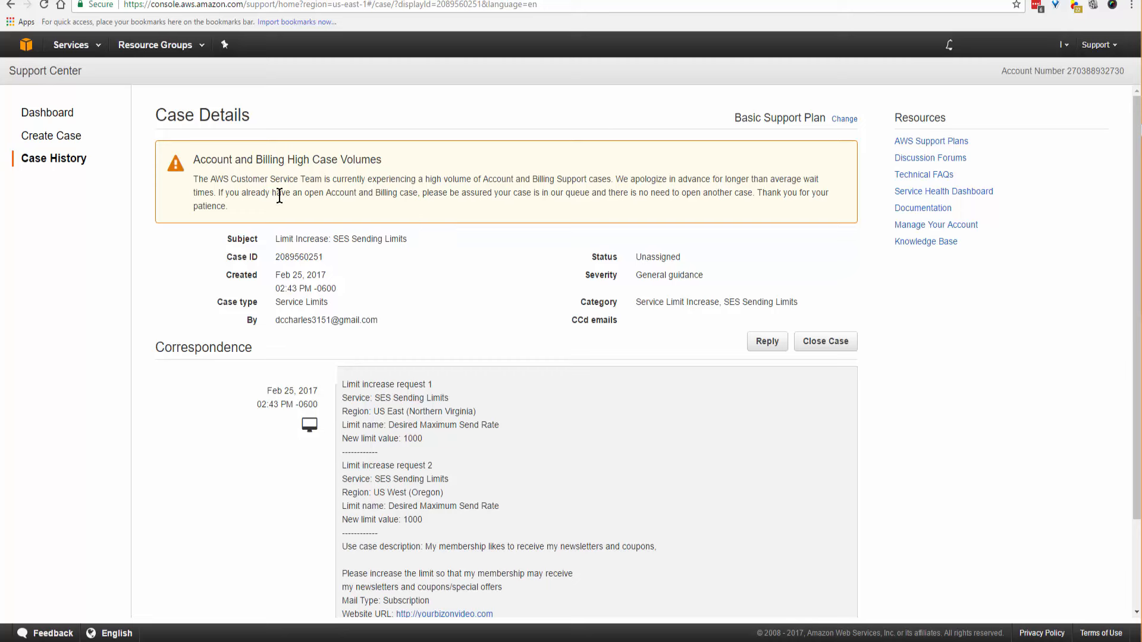
mouse_move(333, 208)
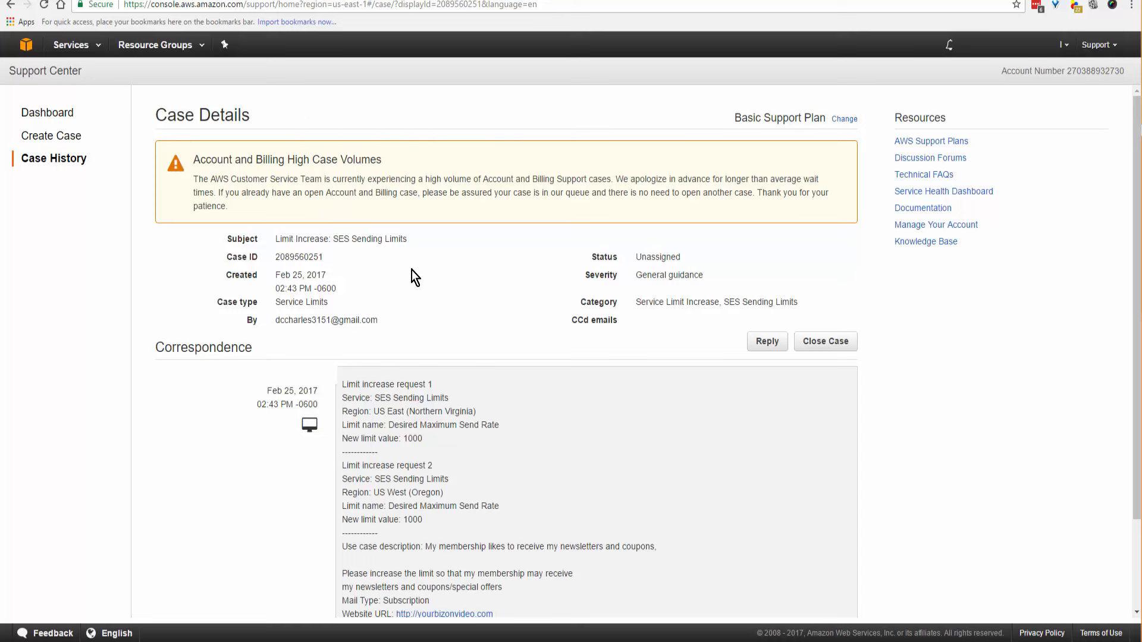
scroll(down, 3)
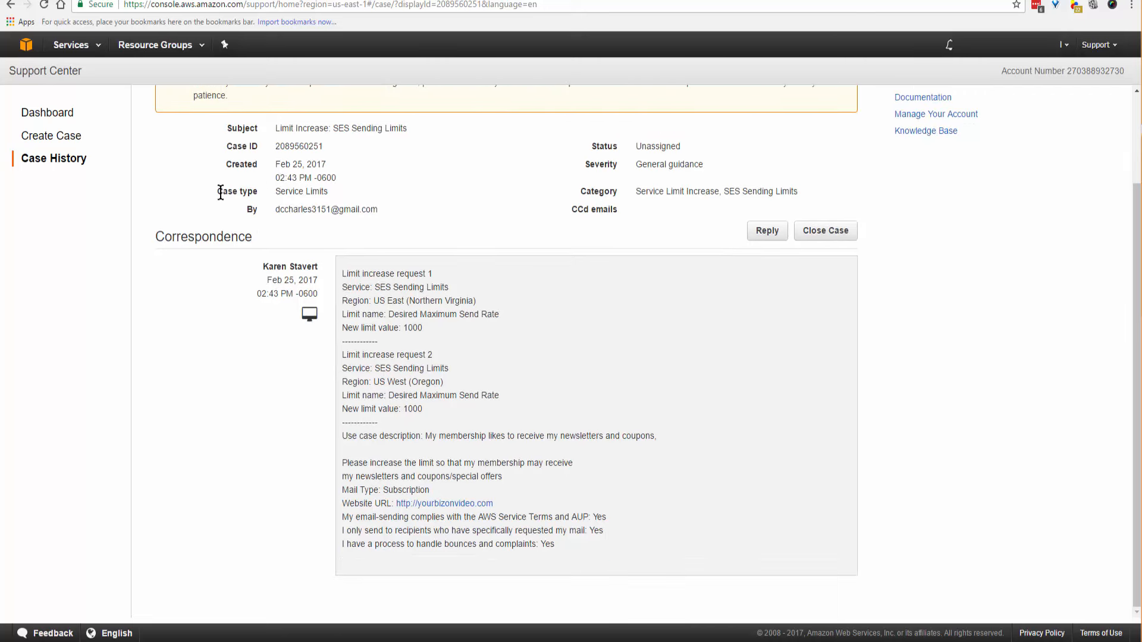
mouse_move(669, 568)
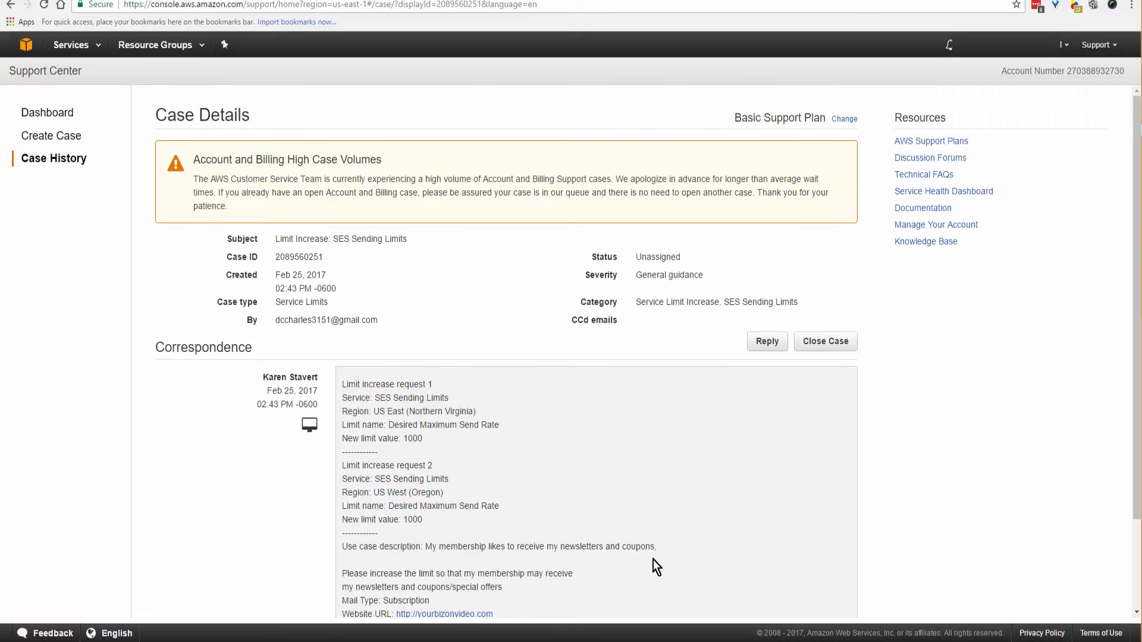
mouse_move(682, 527)
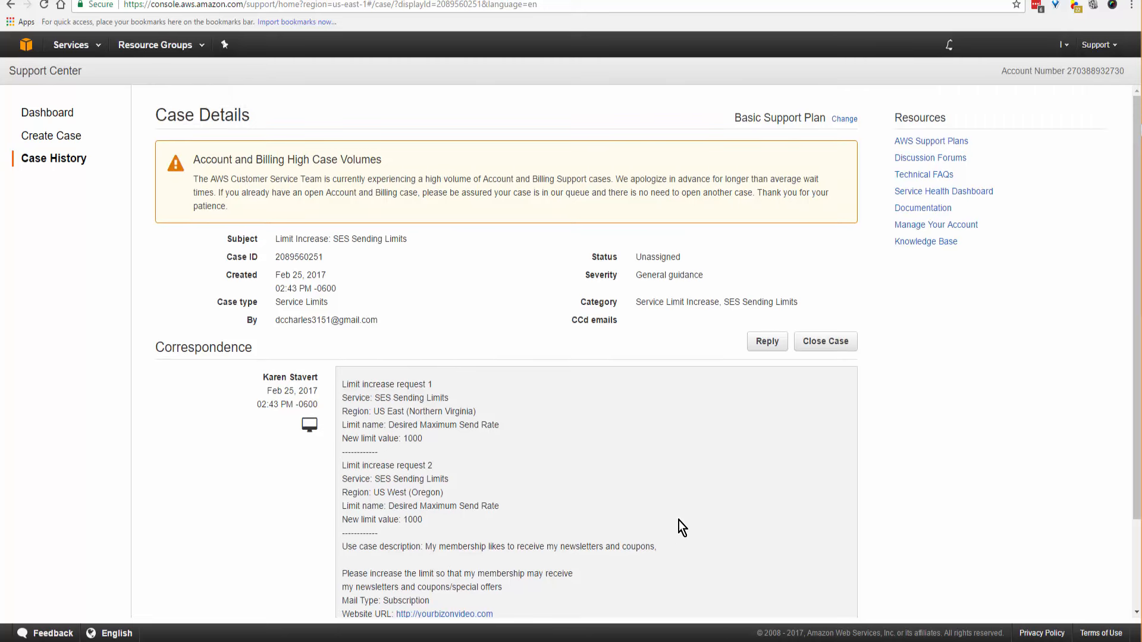
mouse_move(688, 517)
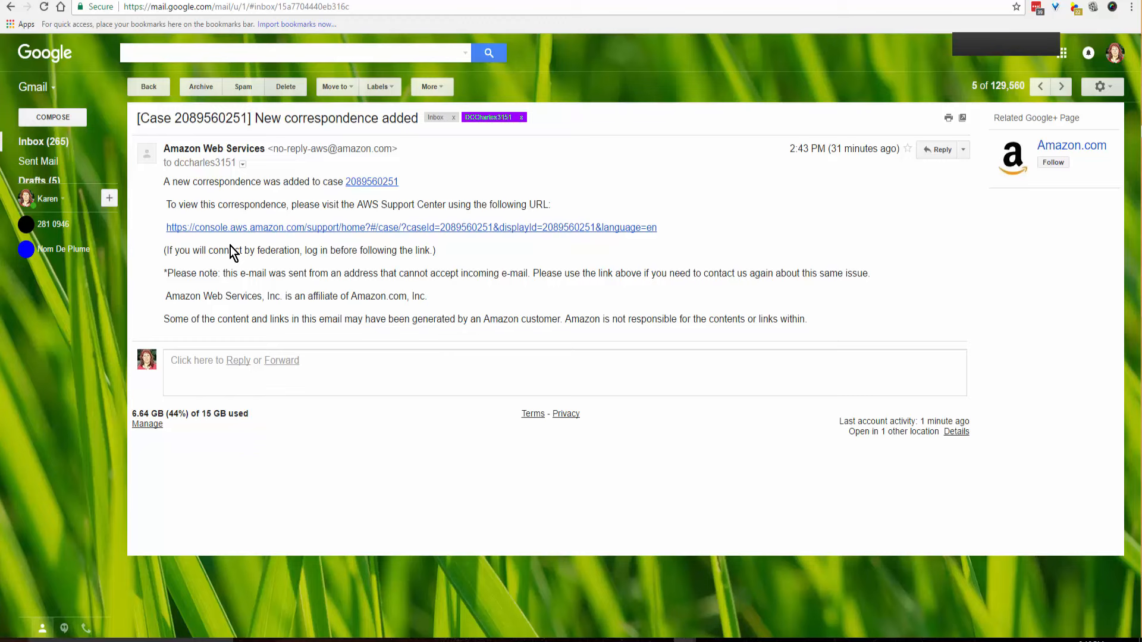
click(1060, 86)
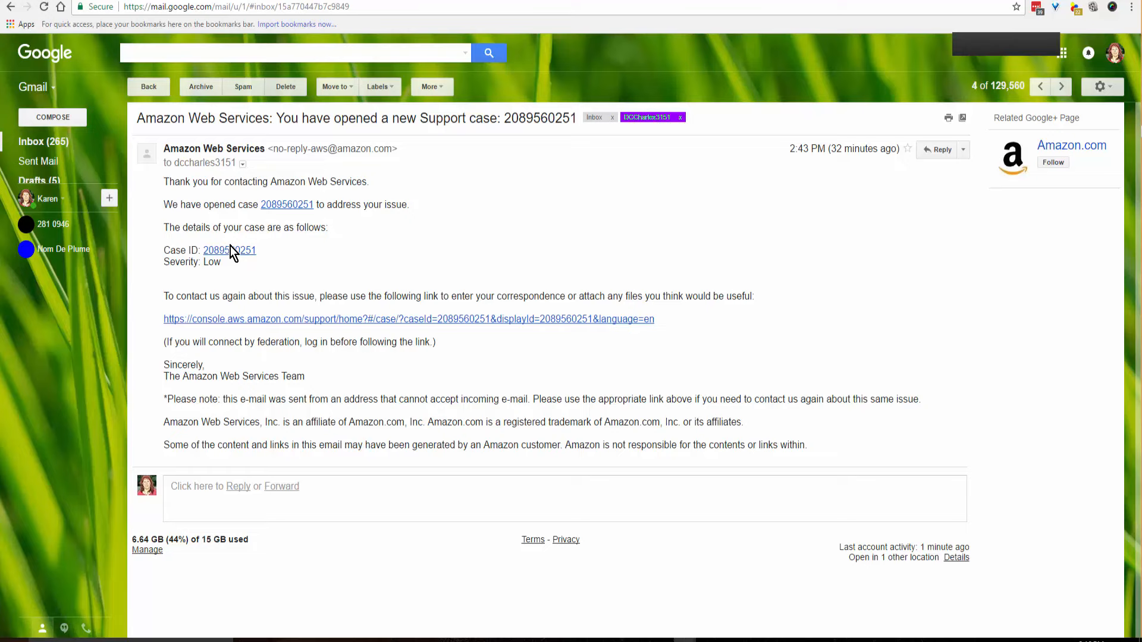
scroll(down, 3)
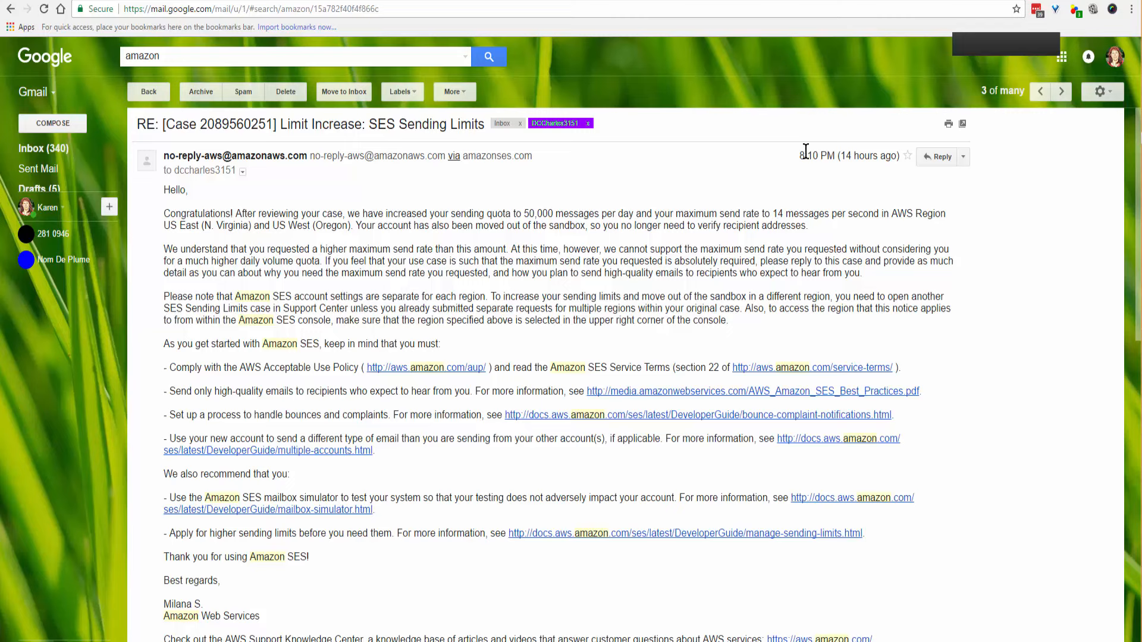
mouse_move(787, 165)
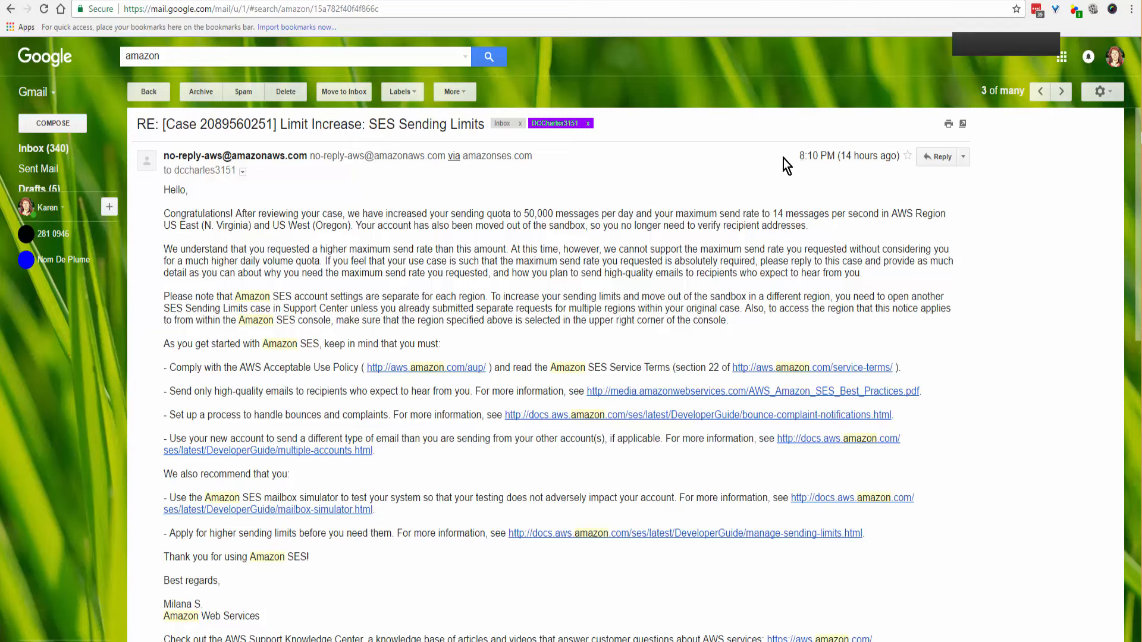
mouse_move(800, 162)
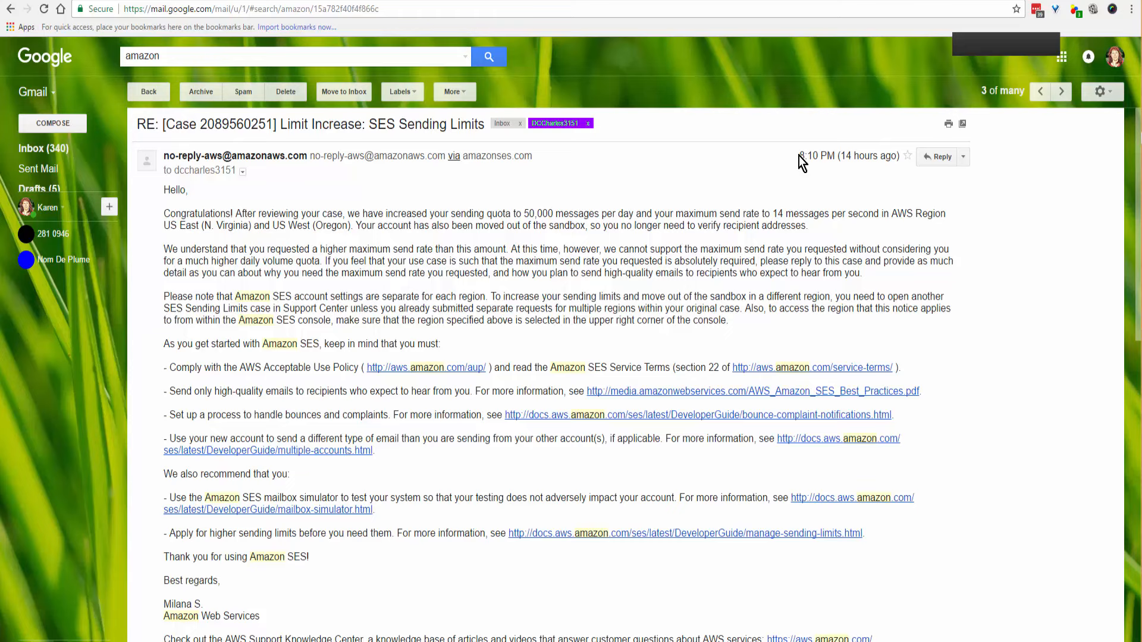
mouse_move(647, 177)
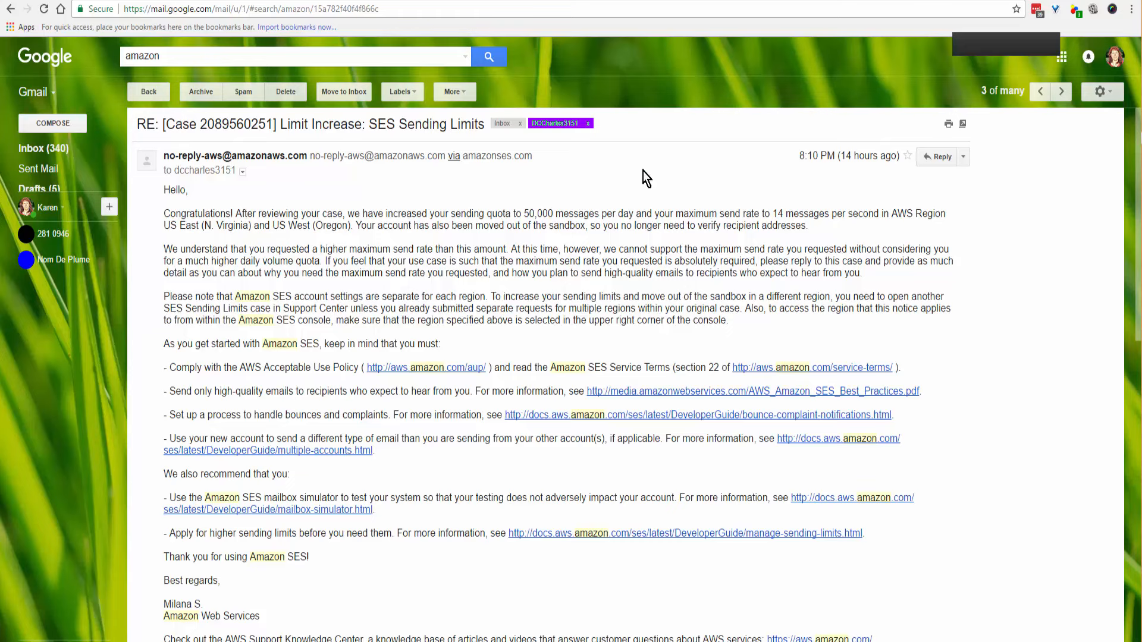
mouse_move(581, 270)
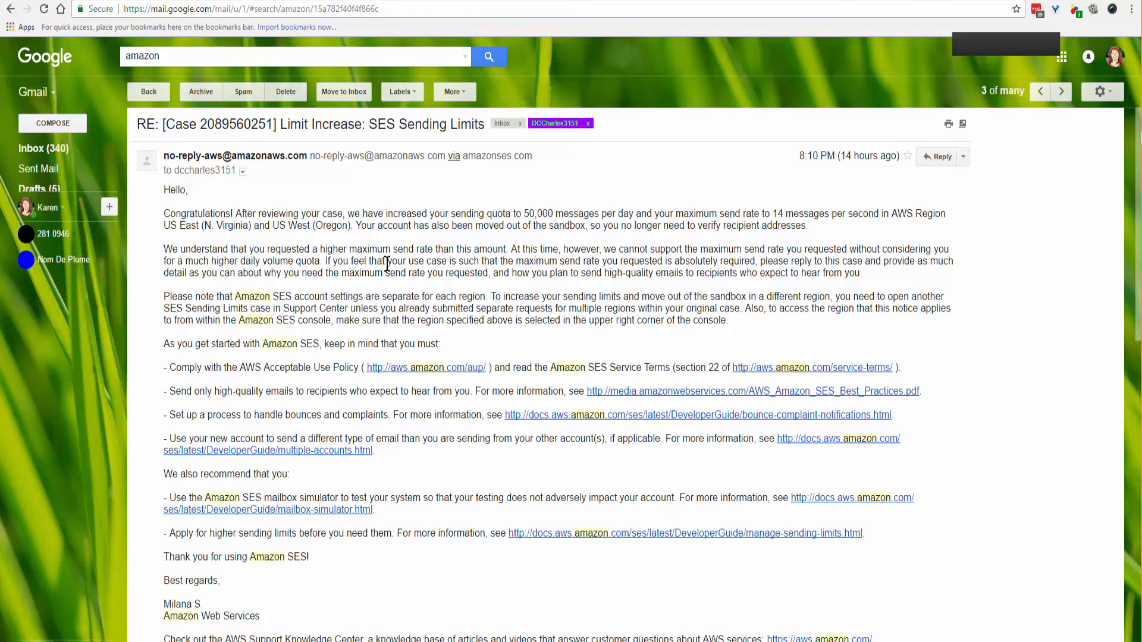
mouse_move(457, 288)
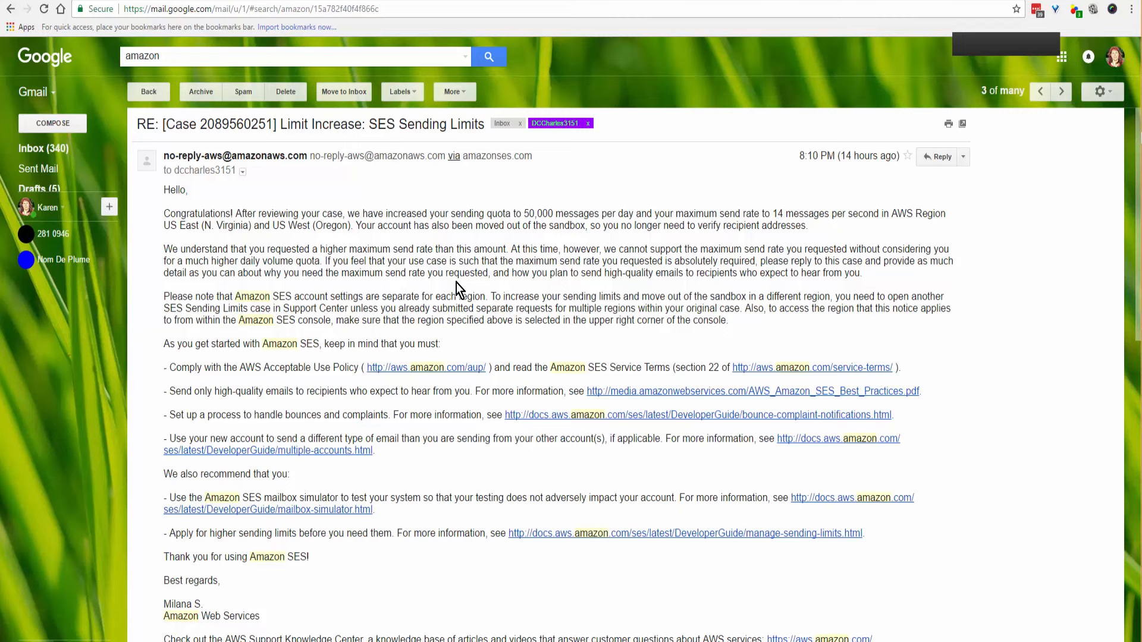
mouse_move(435, 219)
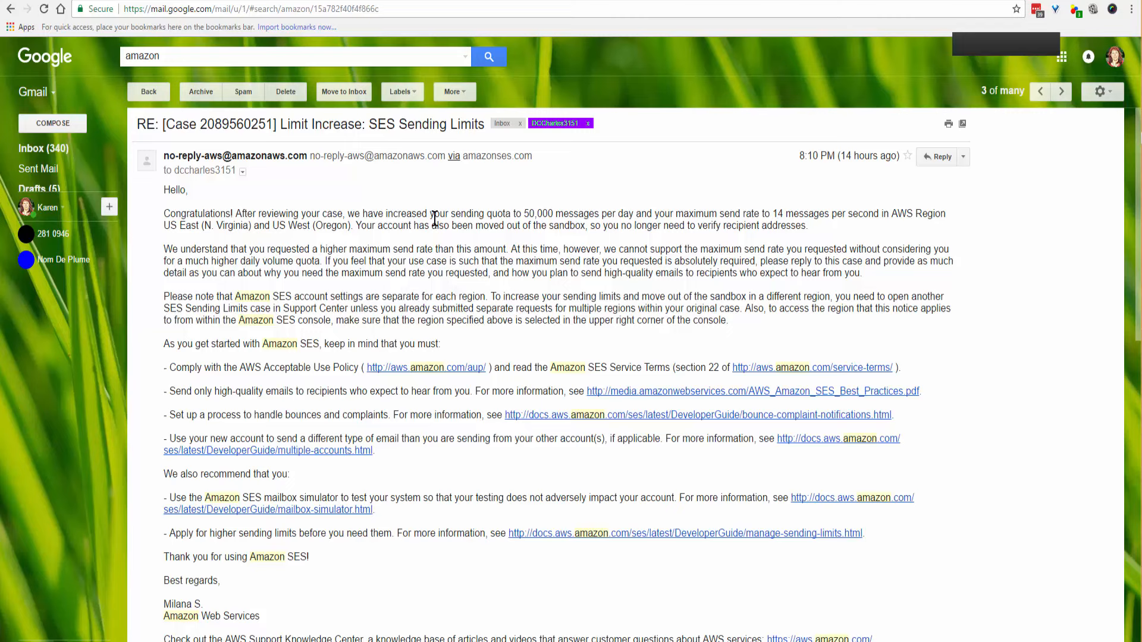
mouse_move(541, 211)
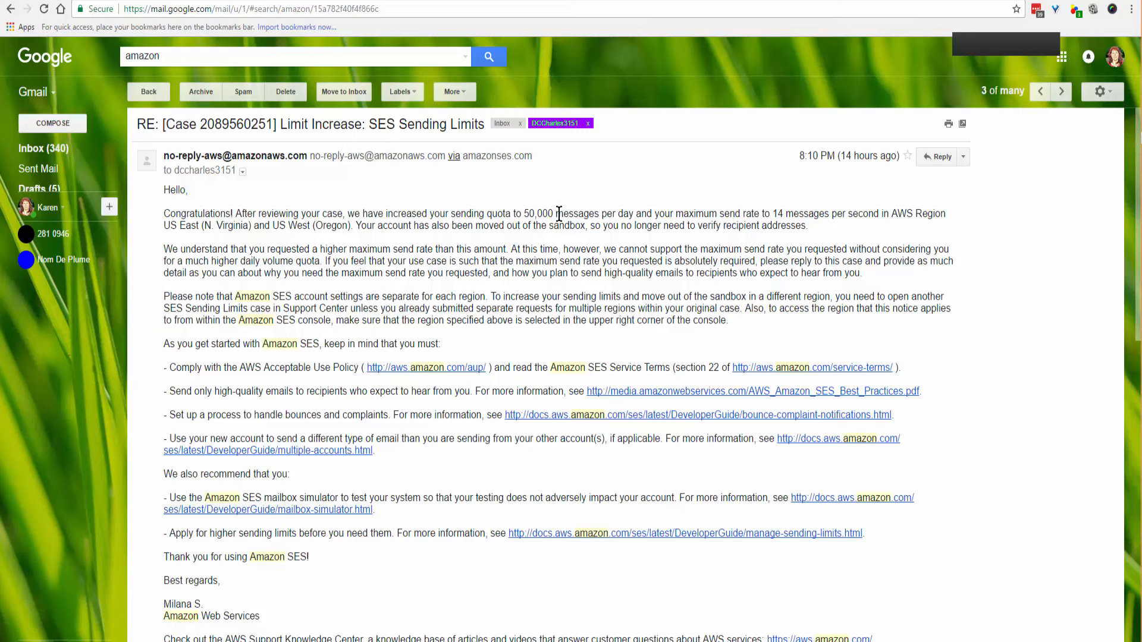
mouse_move(709, 222)
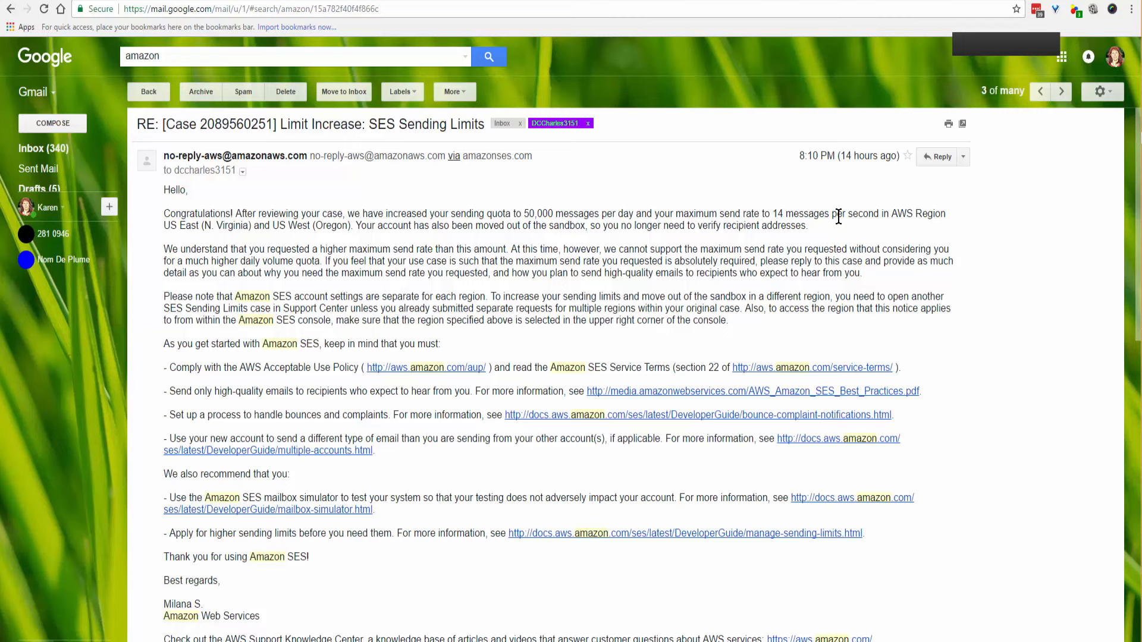
mouse_move(881, 214)
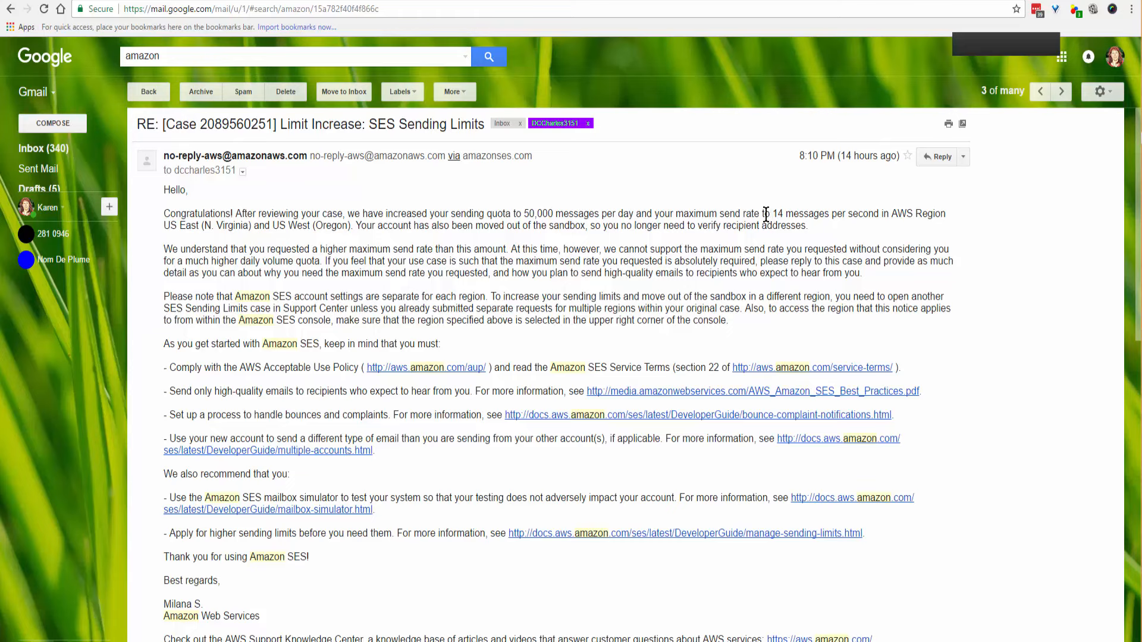
mouse_move(480, 243)
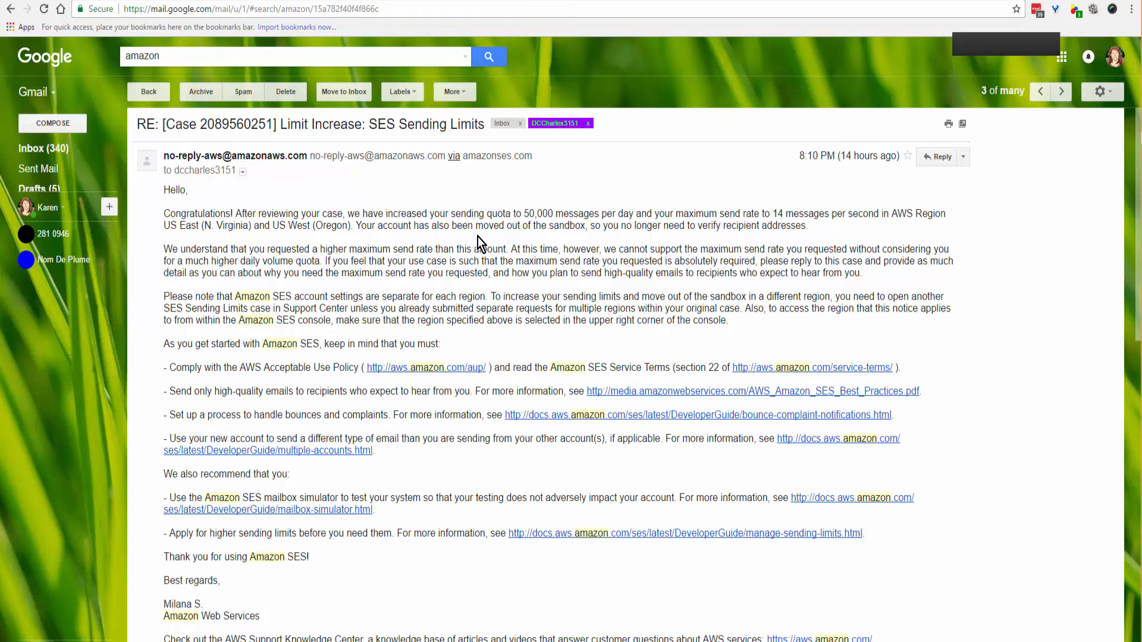
mouse_move(162, 234)
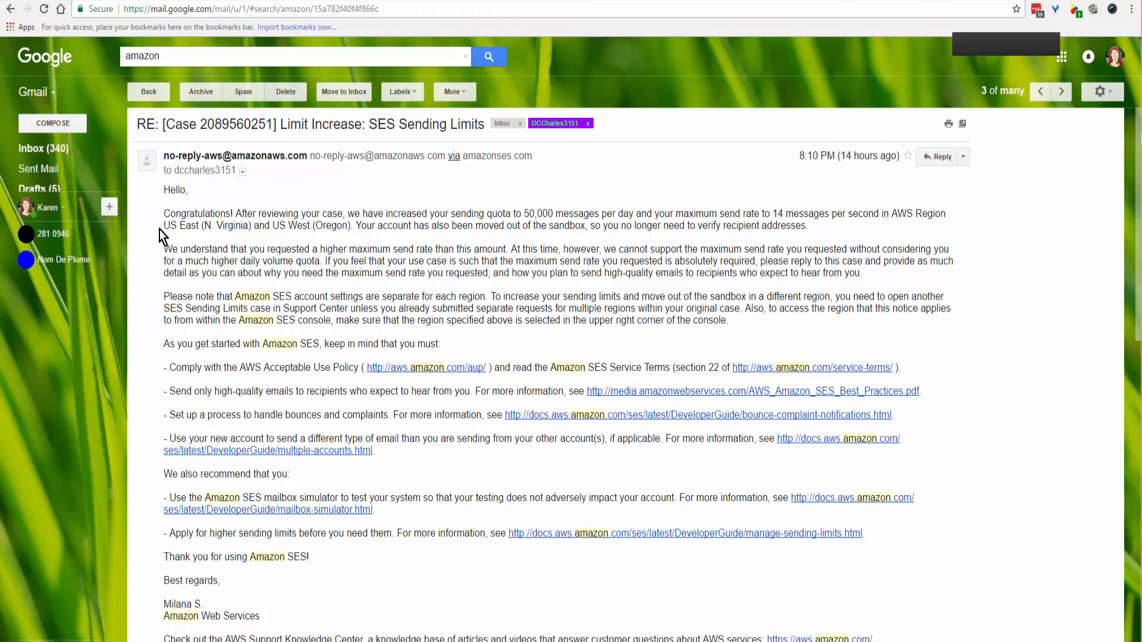
mouse_move(285, 240)
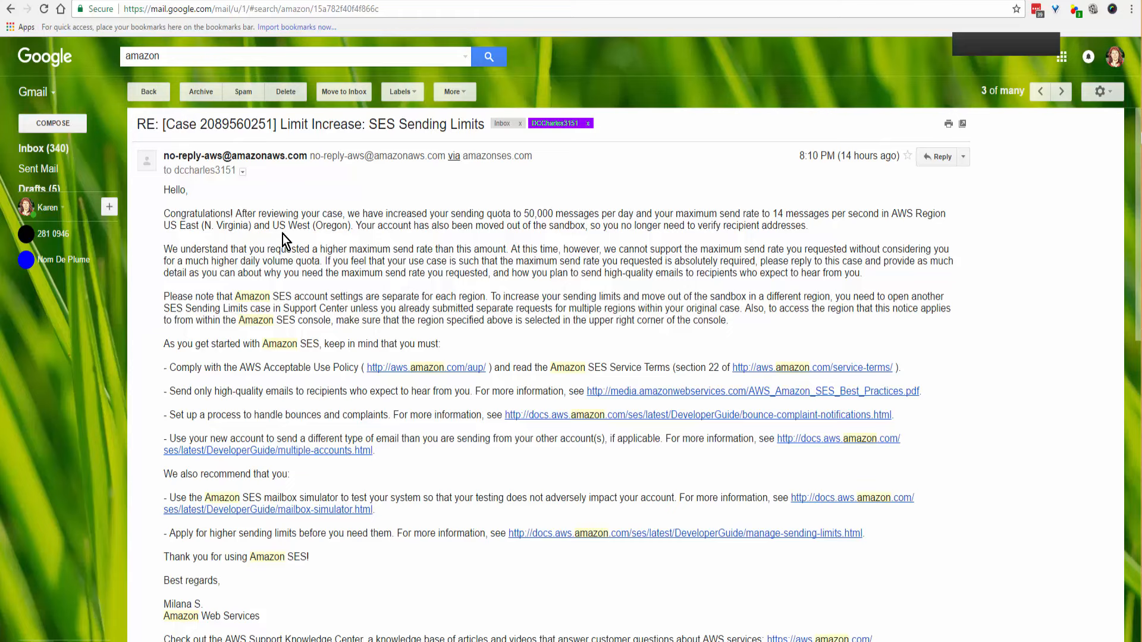
mouse_move(388, 230)
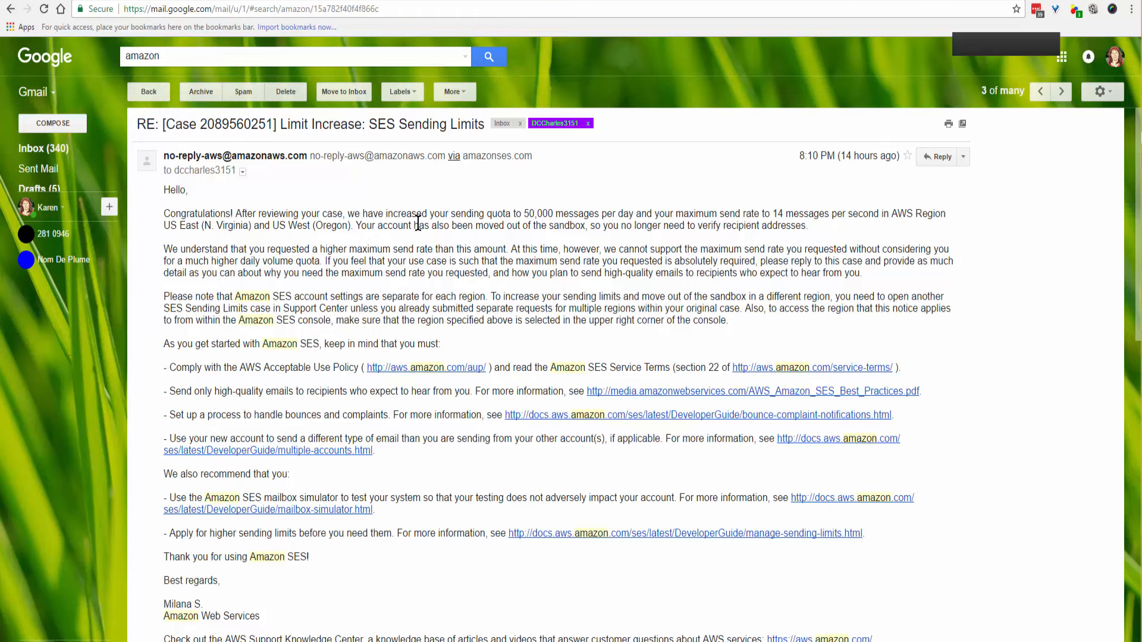
mouse_move(536, 248)
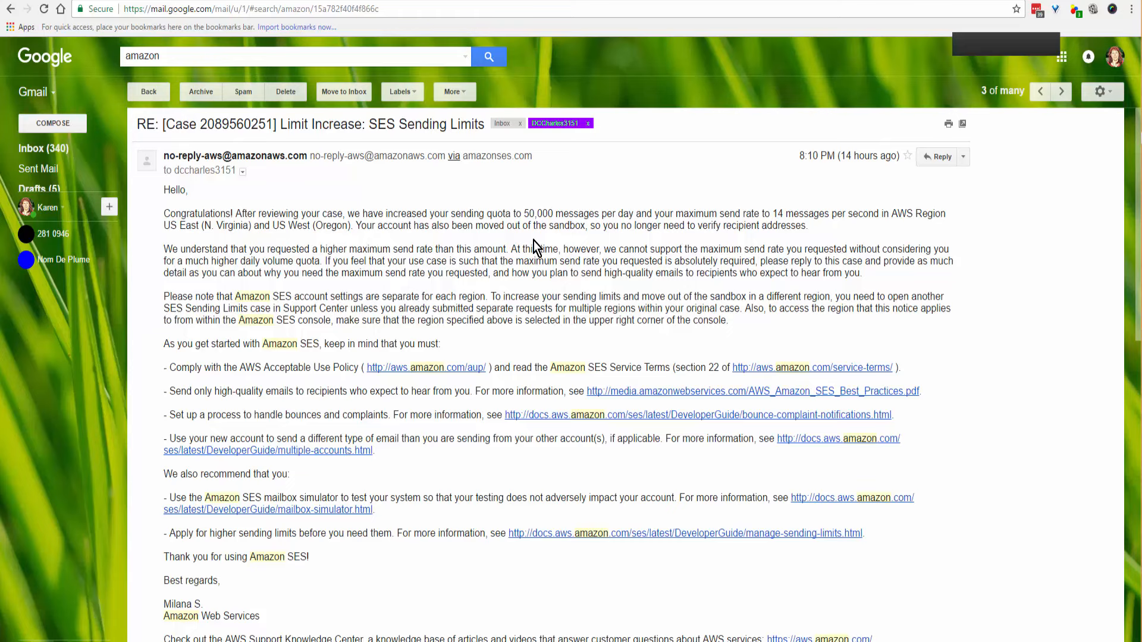
mouse_move(718, 246)
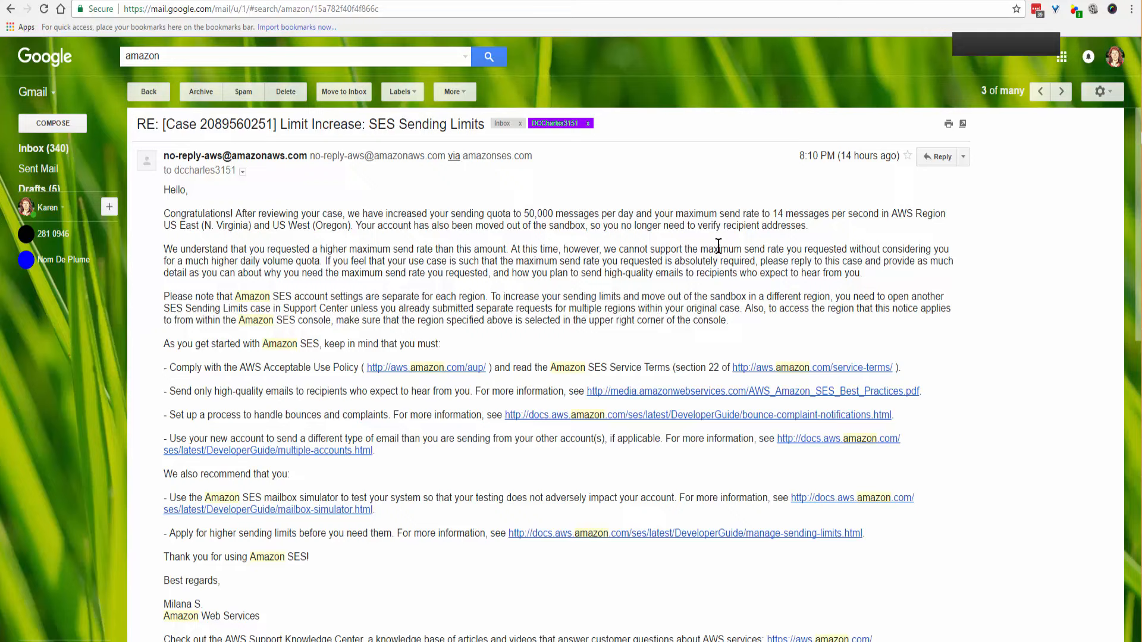
mouse_move(582, 288)
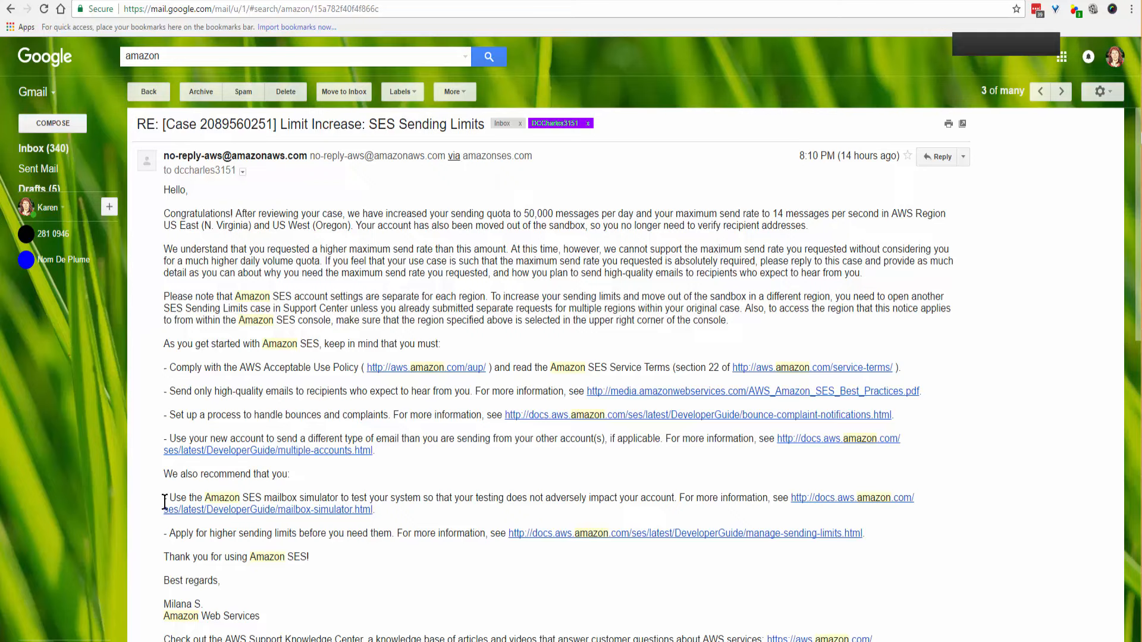
mouse_move(800, 326)
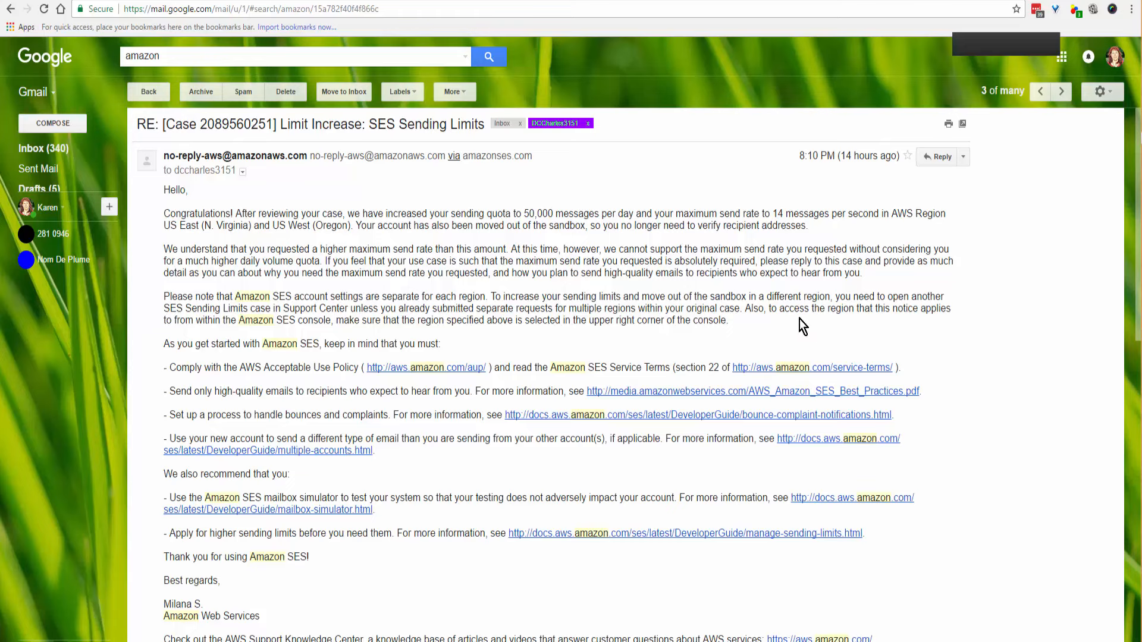
mouse_move(166, 349)
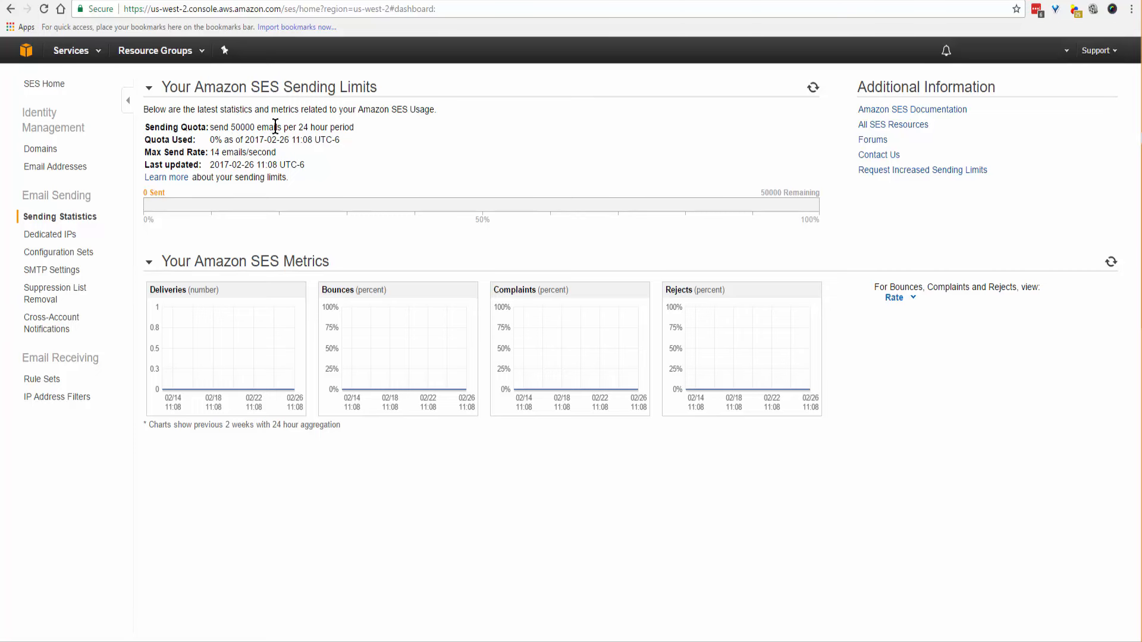
mouse_move(371, 136)
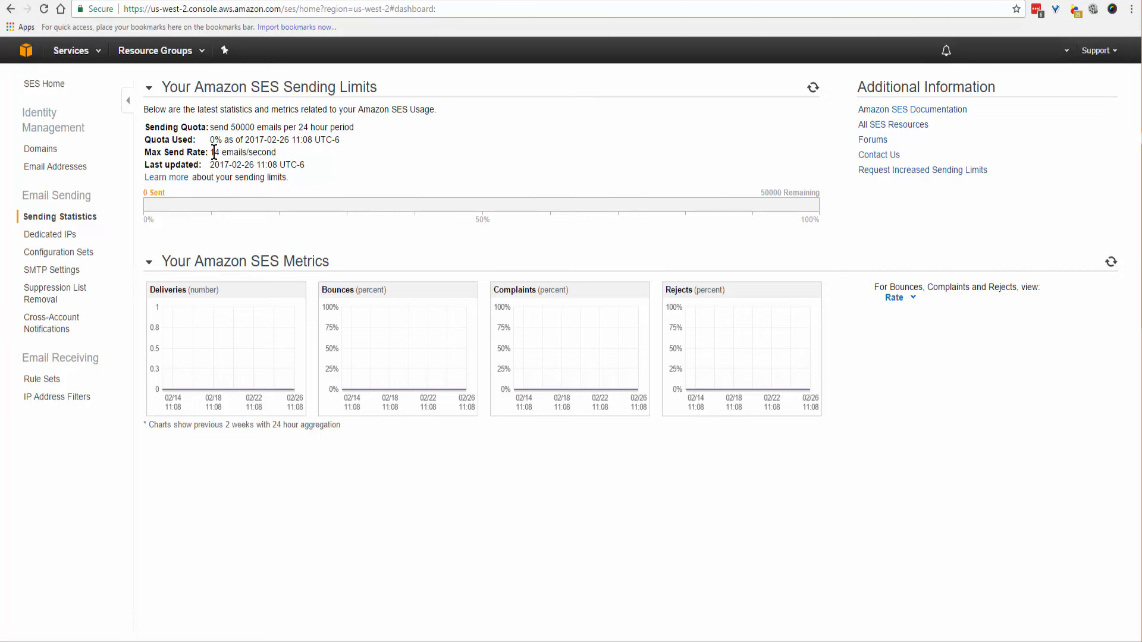
mouse_move(295, 159)
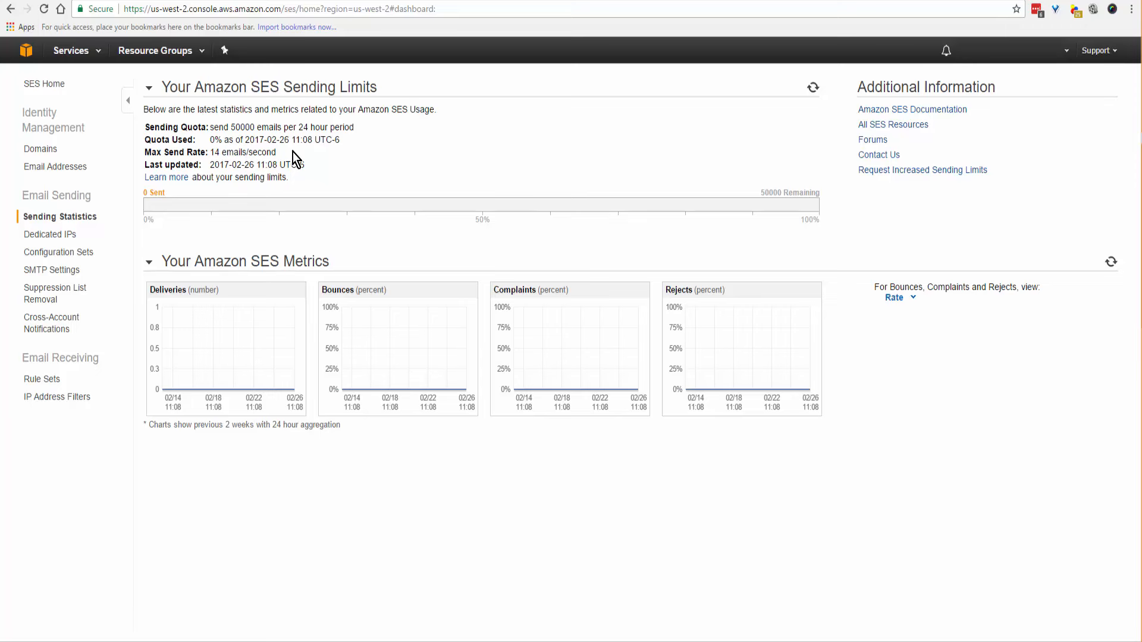
mouse_move(251, 180)
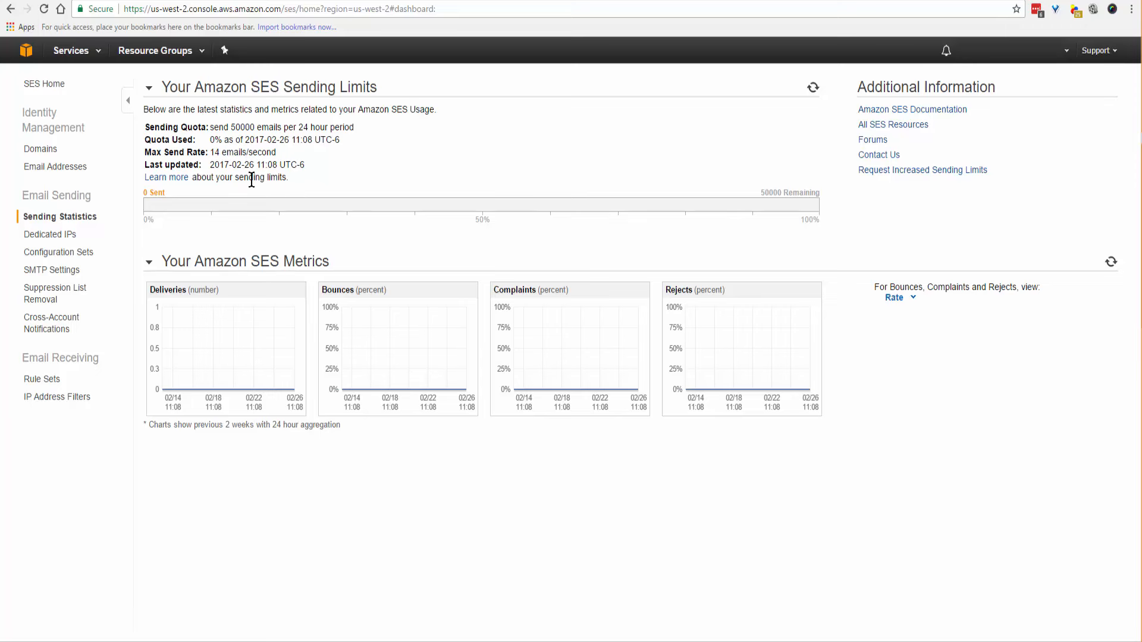